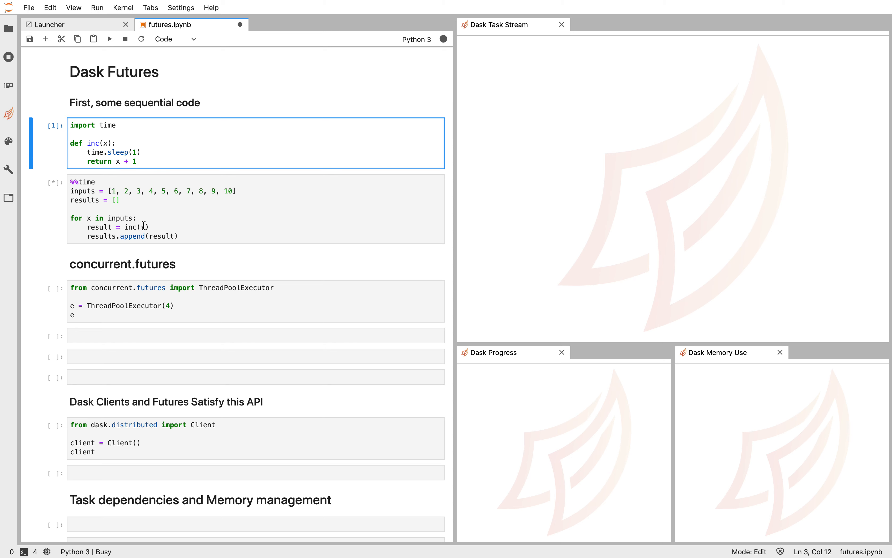
# Highlight the inputs variable in the sequential inc loop
pyautogui.doubleClick(120, 218)
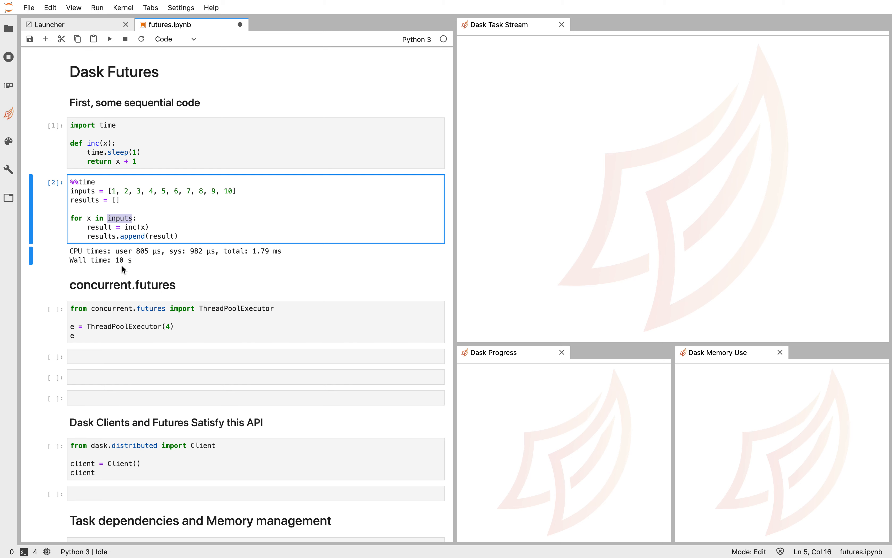
pyautogui.moveTo(130, 262)
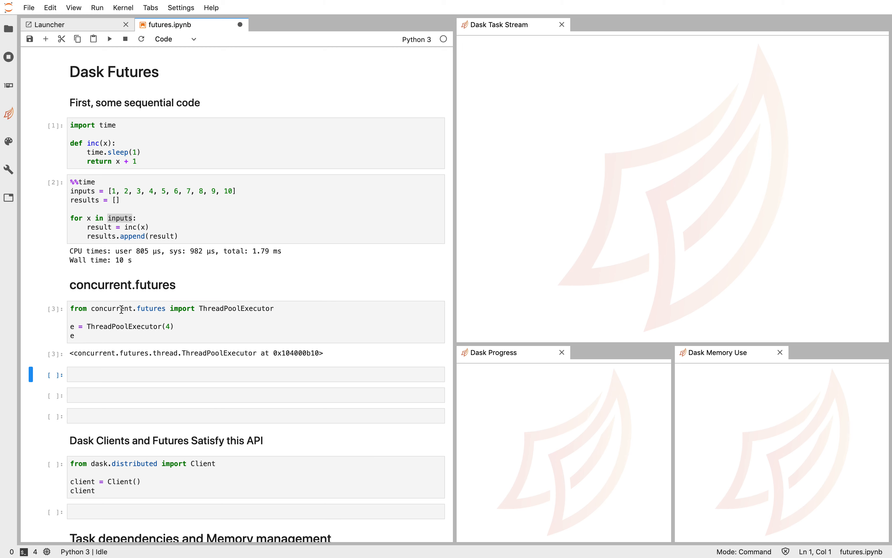
# Add and run a timed cell assigning future = e.submit(inc, 10) and displaying the future
pyautogui.doubleClick(120, 326)
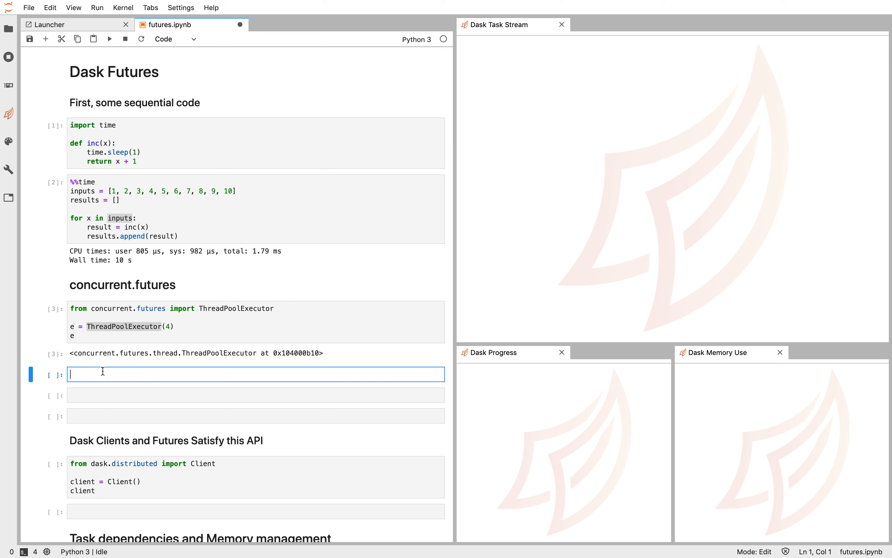
pyautogui.write('e.')
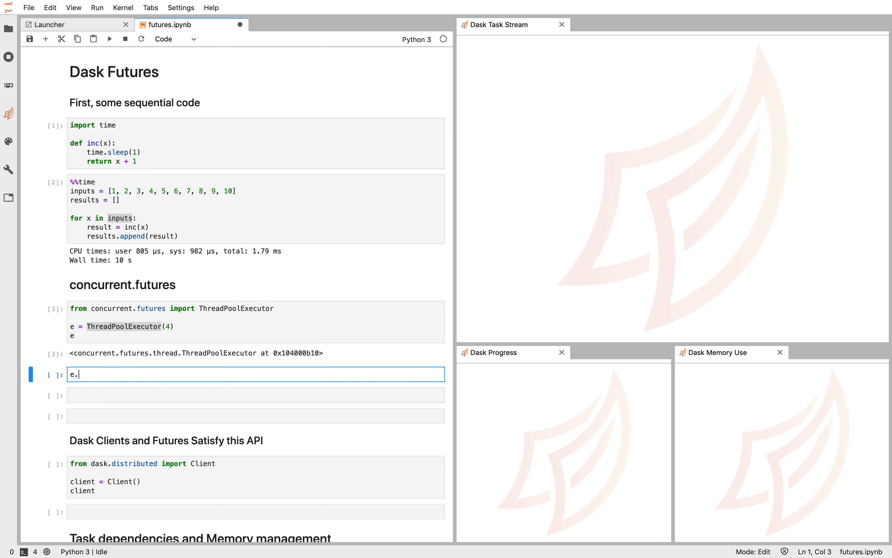
pyautogui.write('submit(')
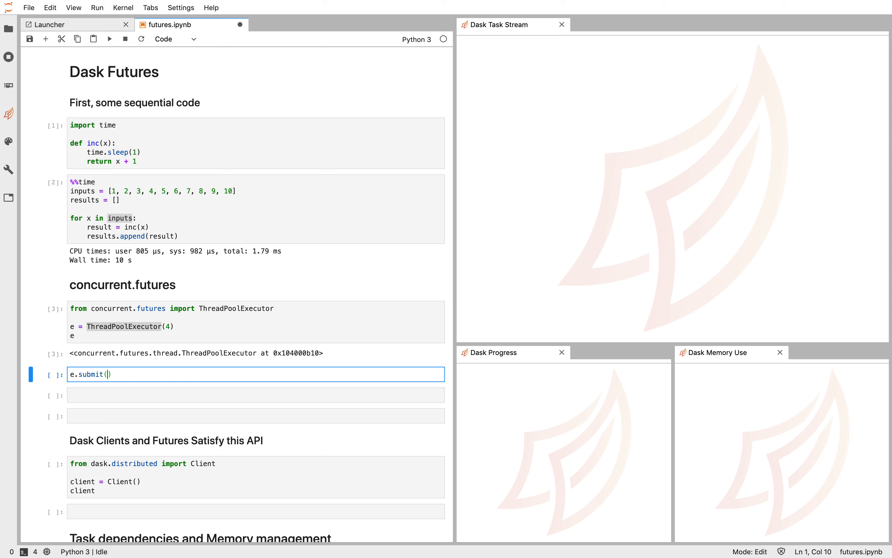
pyautogui.write('inc,')
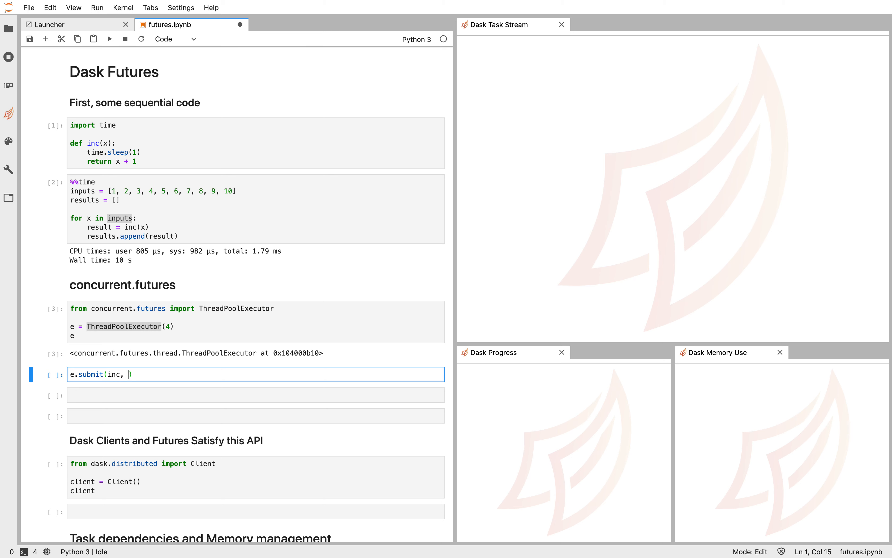
pyautogui.write('10)')
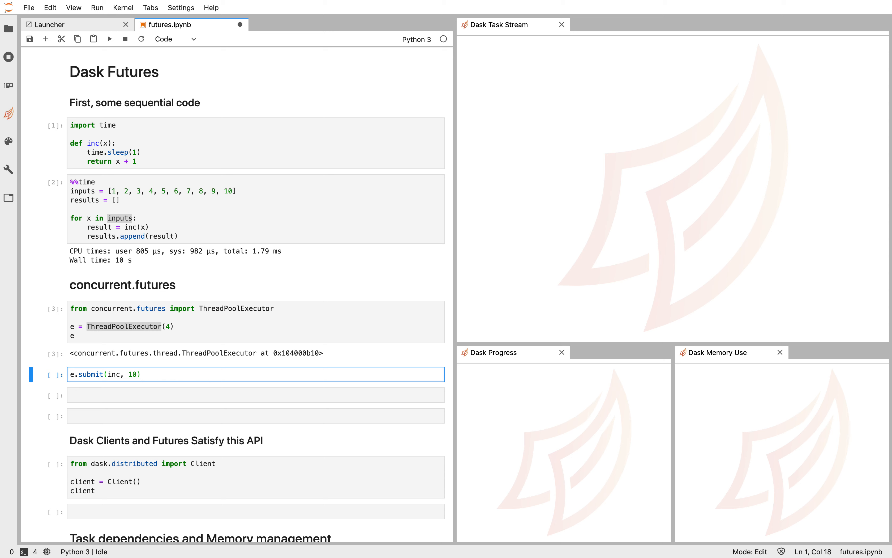
pyautogui.write('future =')
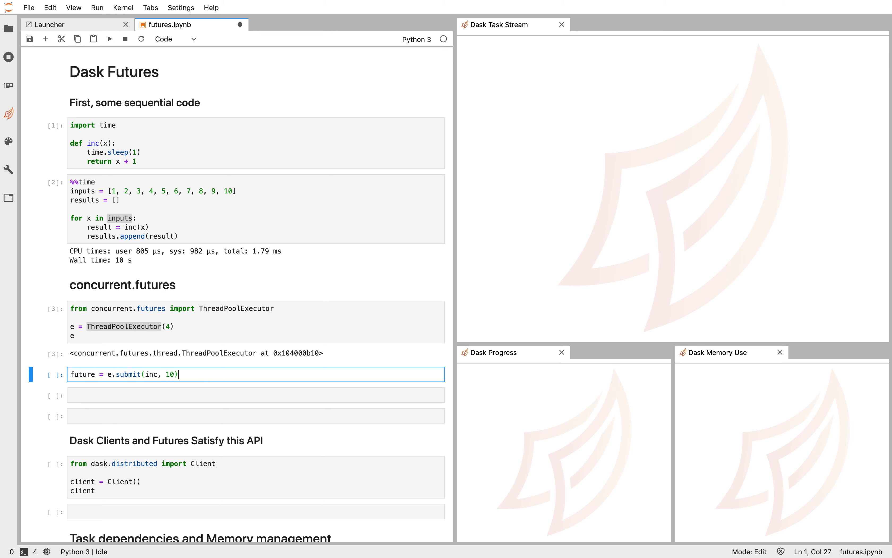
pyautogui.write('future')
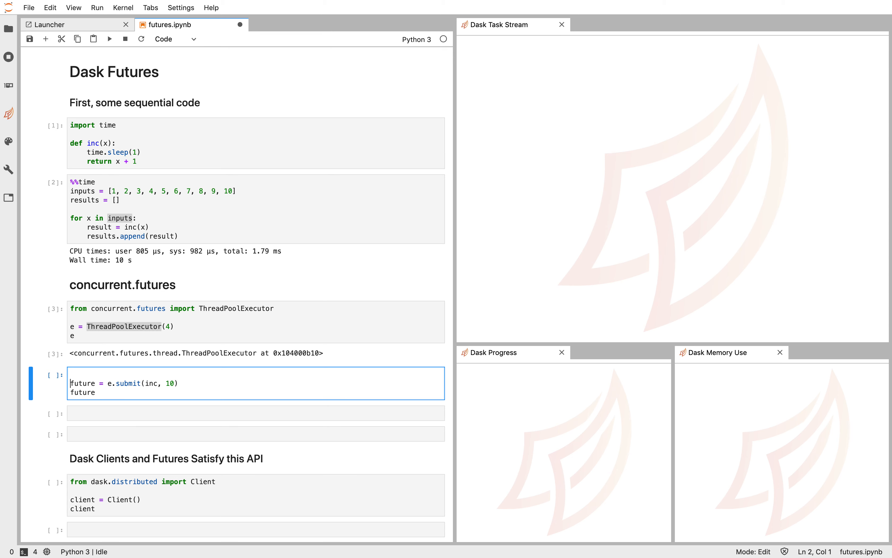
pyautogui.press('shift+enter')
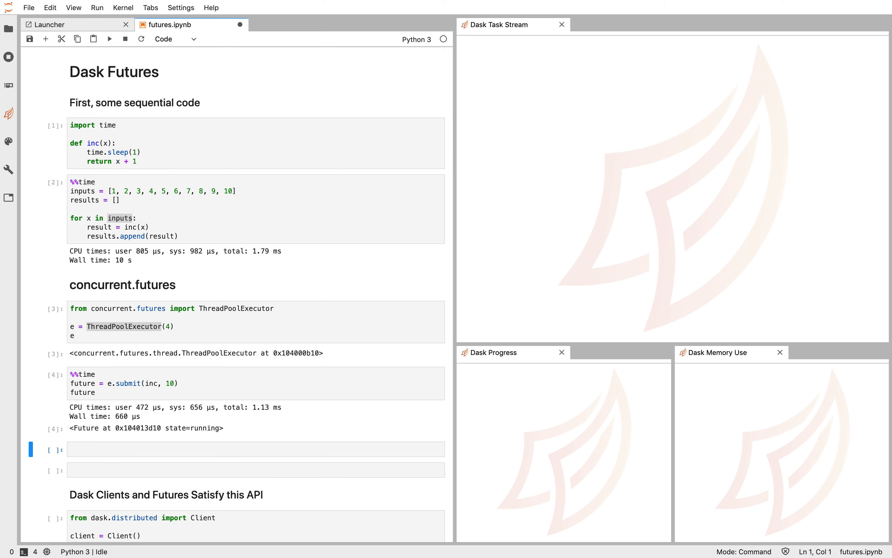
pyautogui.moveTo(118, 421)
pyautogui.write('  #')
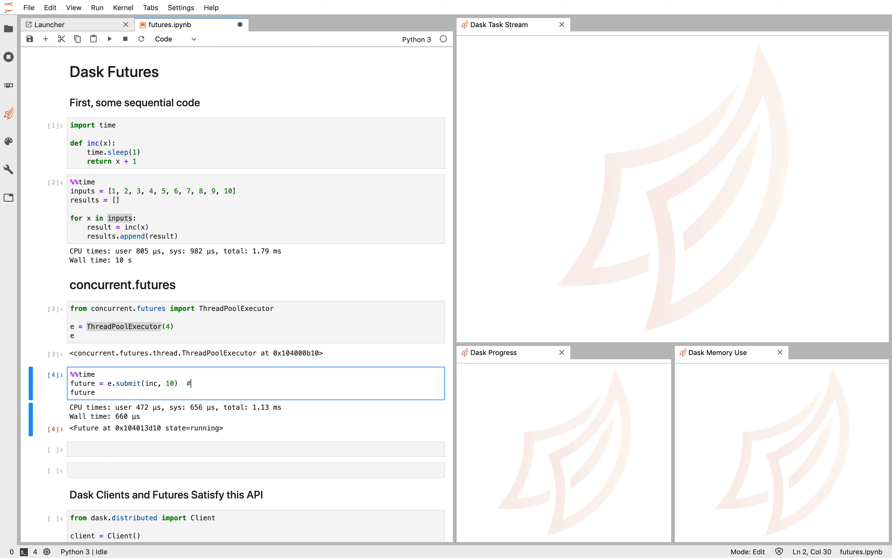
pyautogui.write('inc(10)')
pyautogui.click(255, 449)
pyautogui.write('future')
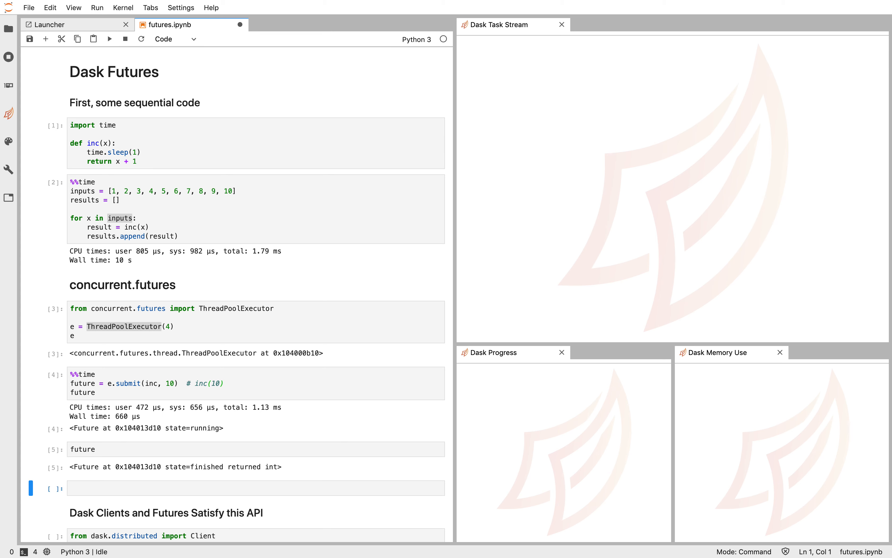
# Add and run a cell calling future.result(), which returns 11
pyautogui.doubleClick(178, 467)
pyautogui.write('future')
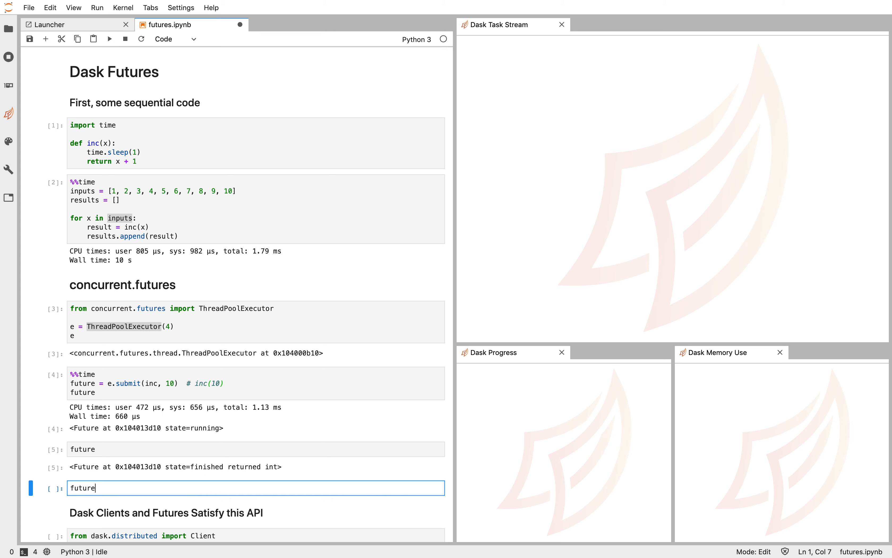
pyautogui.write('.result()')
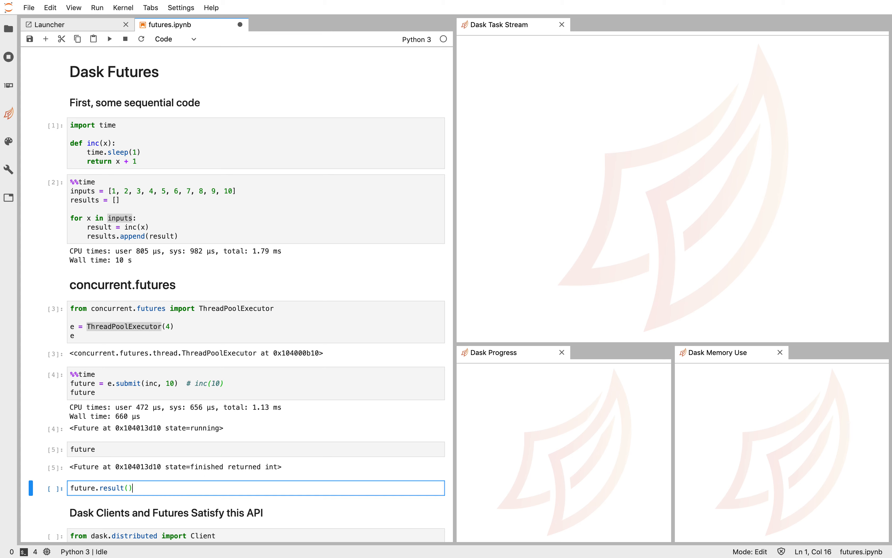
pyautogui.press('Shift+Enter')
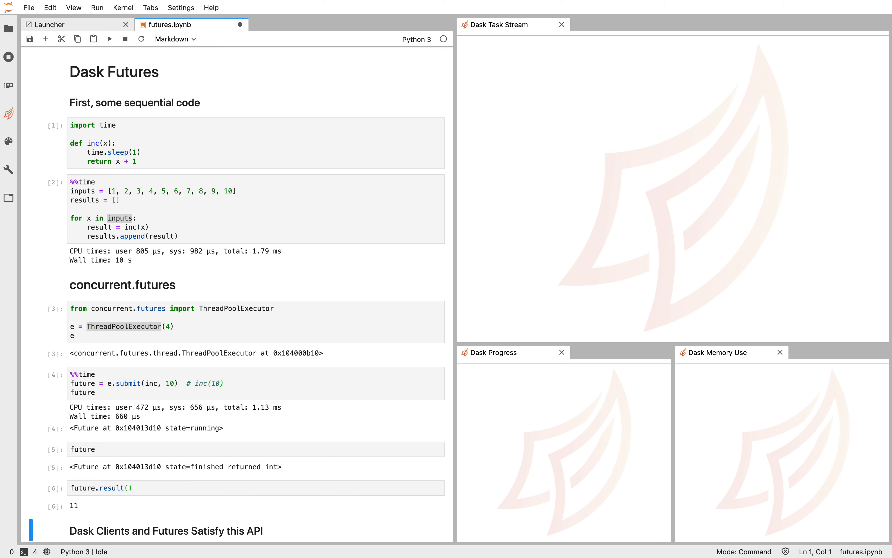
pyautogui.moveTo(76, 515)
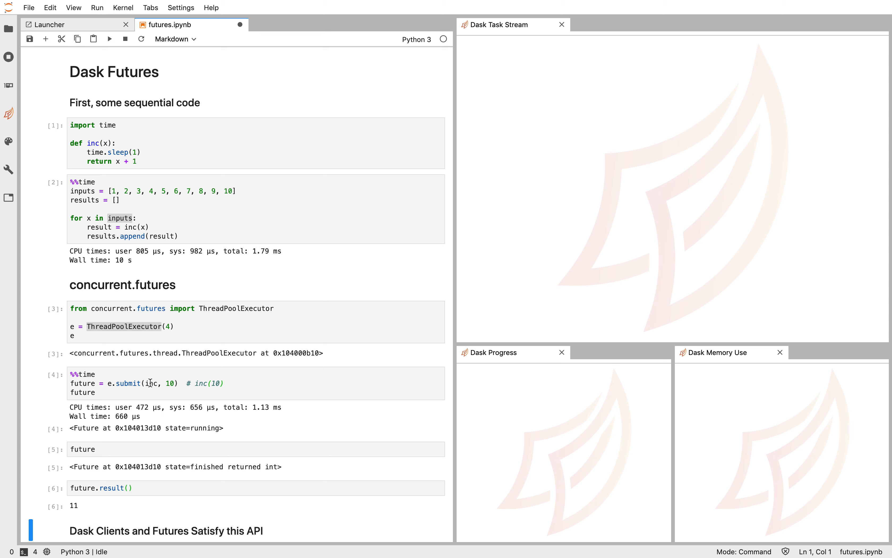
# Change the loop body to submit inc(x) to the executor with e.submit
pyautogui.click(115, 383)
pyautogui.write('e.s')
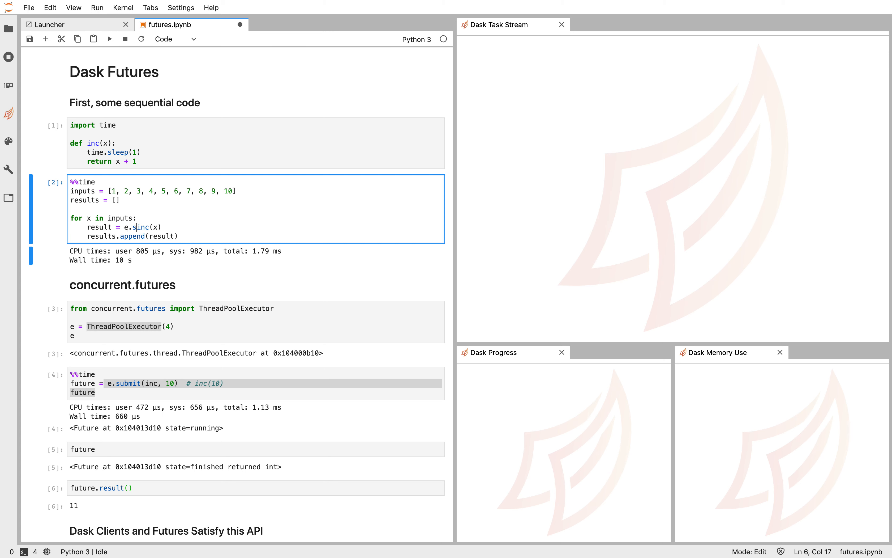
pyautogui.write('ubmit(inc')
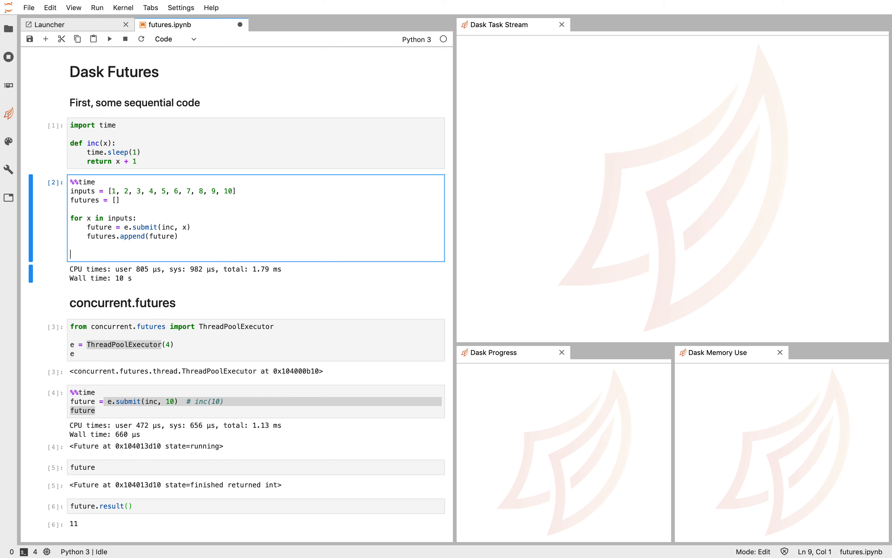
# Collect the futures in a list and add results = [future.result() for future in futures]
pyautogui.click(94, 219)
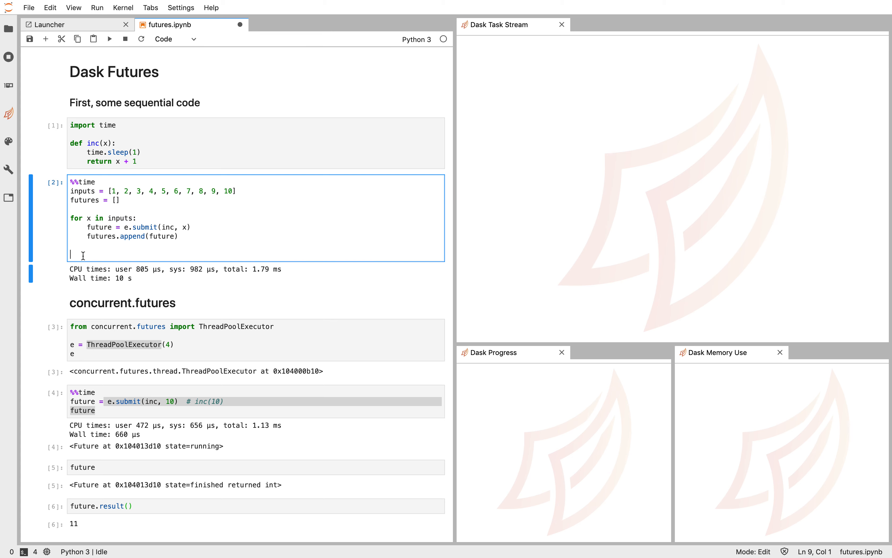
pyautogui.write('[]')
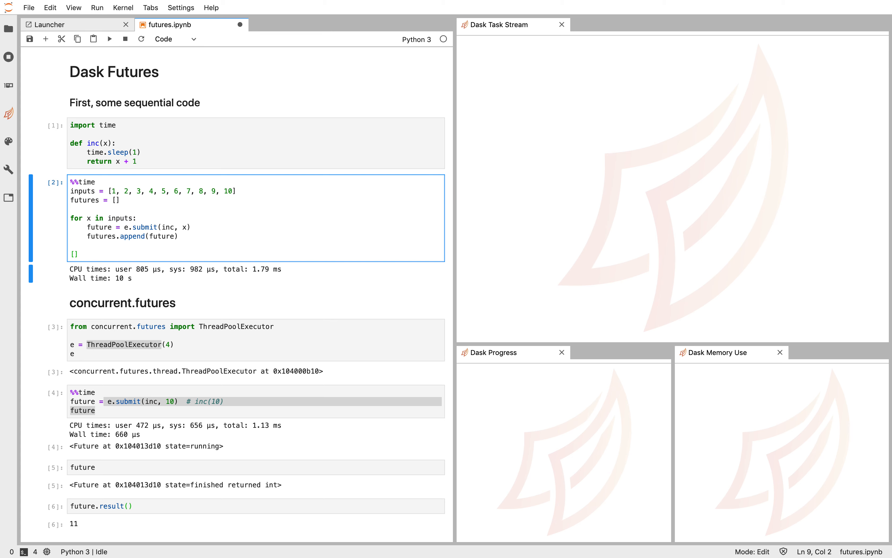
pyautogui.write('results = [f')
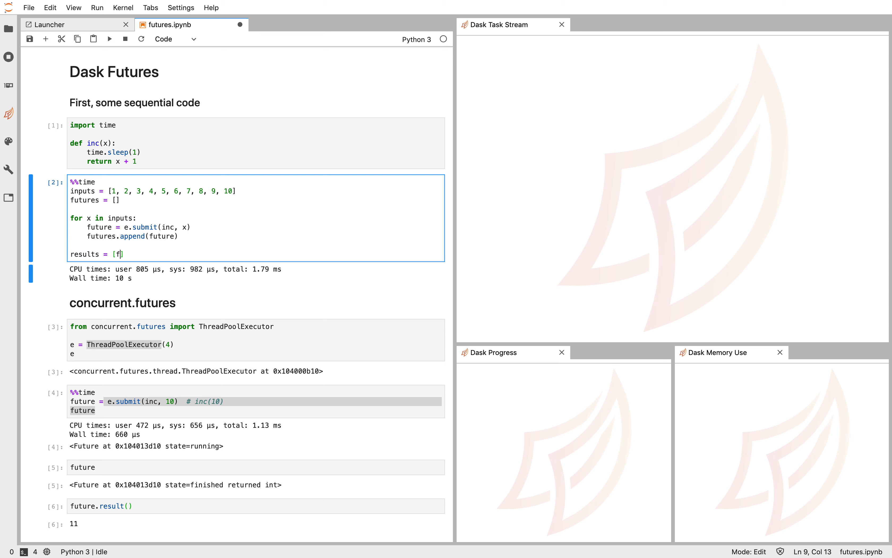
pyautogui.write('urtu')
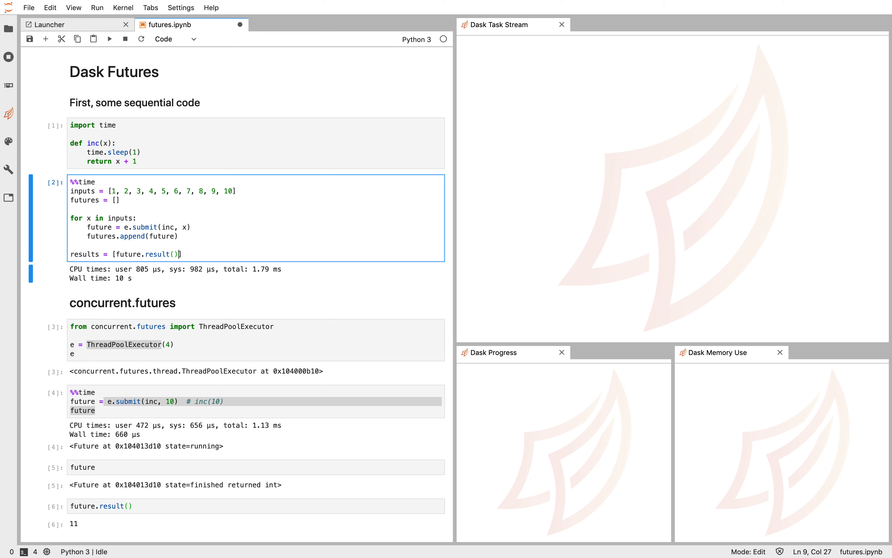
pyautogui.write('for')
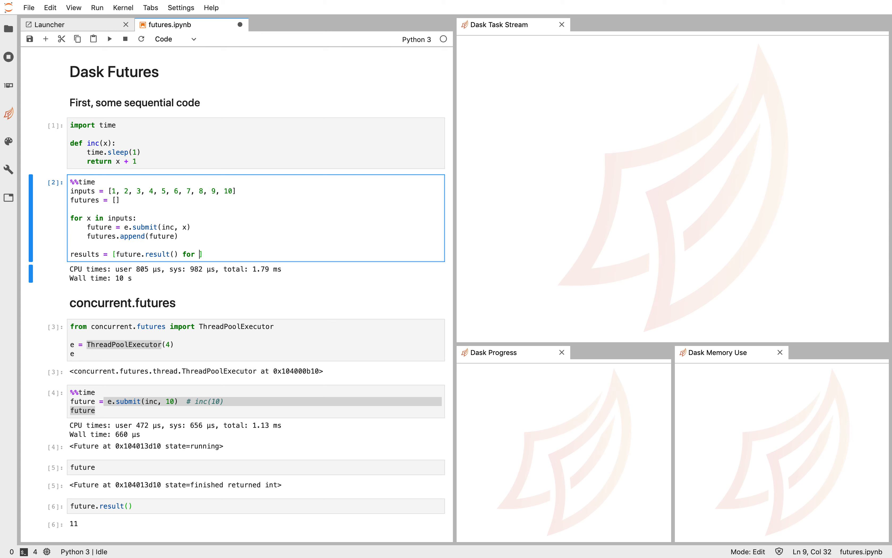
pyautogui.write('future in futures]')
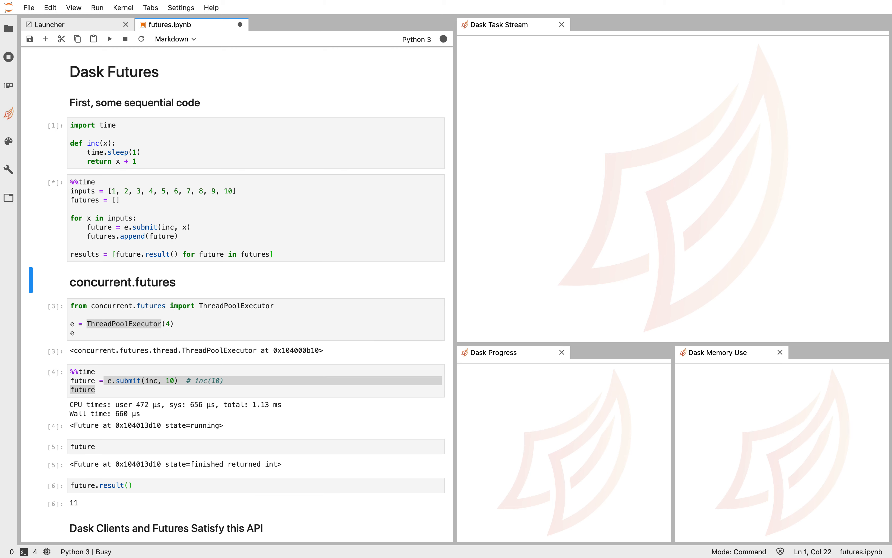
pyautogui.moveTo(65, 258)
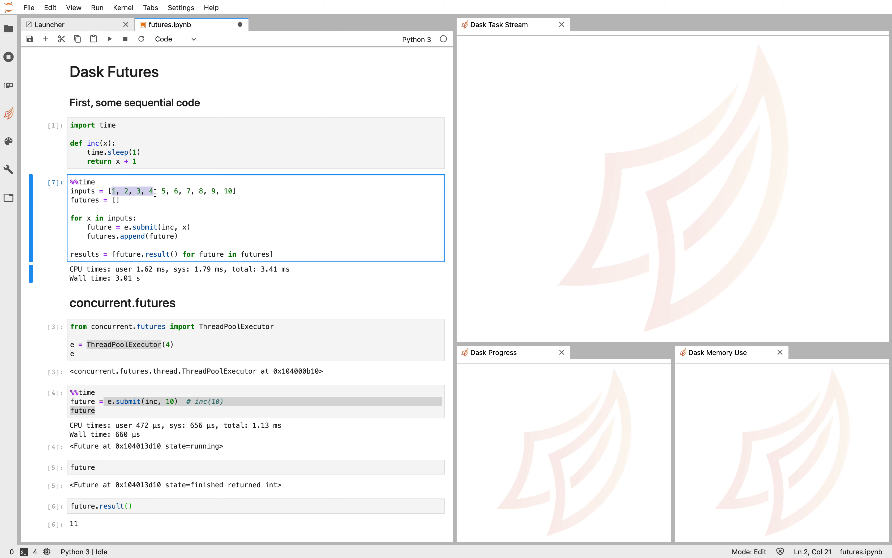
pyautogui.moveTo(163, 191); pyautogui.dragTo(203, 191)
pyautogui.write('results')
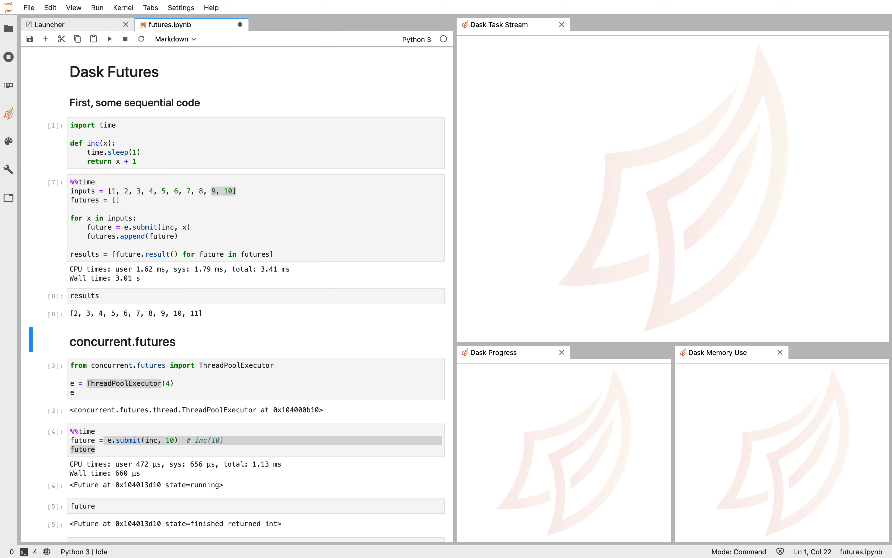
pyautogui.moveTo(189, 298)
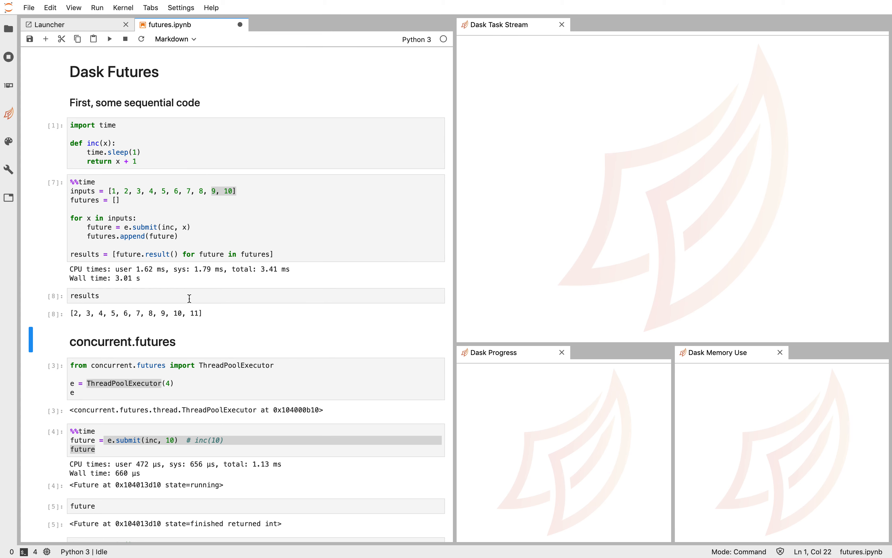
pyautogui.moveTo(216, 350)
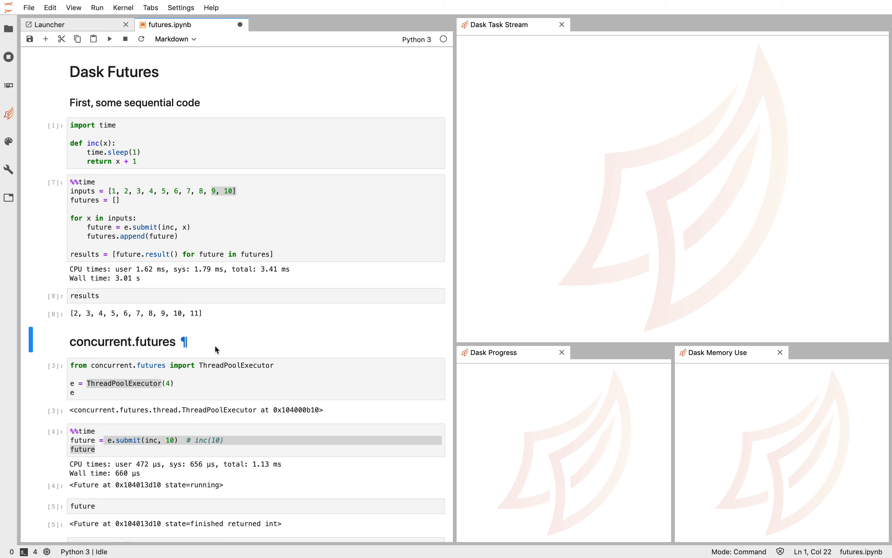
# Switch the executor to ProcessPoolExecutor and run the dask.distributed Client cell
pyautogui.click(224, 366)
pyautogui.write('Process')
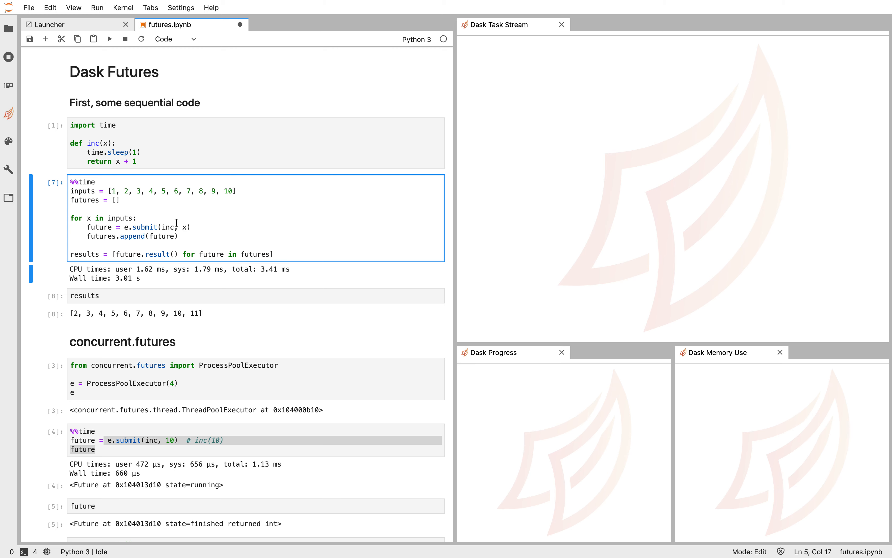
pyautogui.scroll(-3)
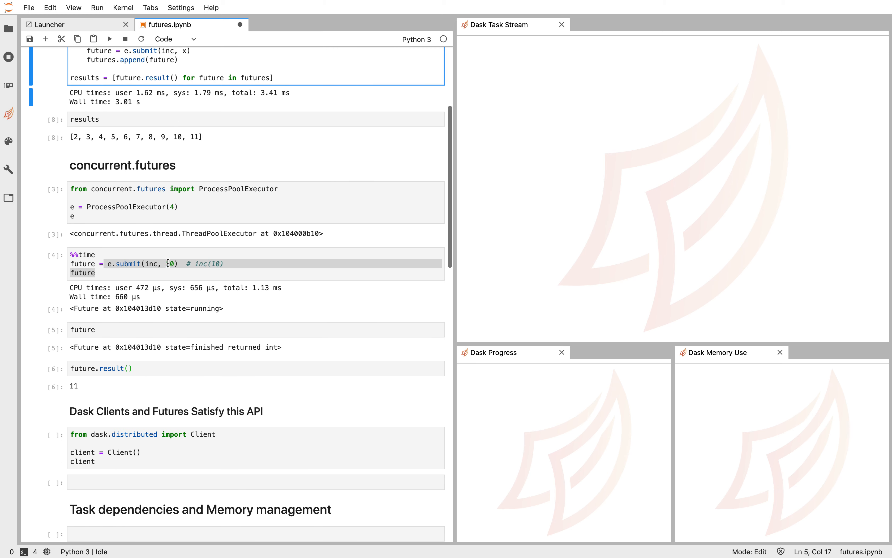
pyautogui.press('shift+enter')
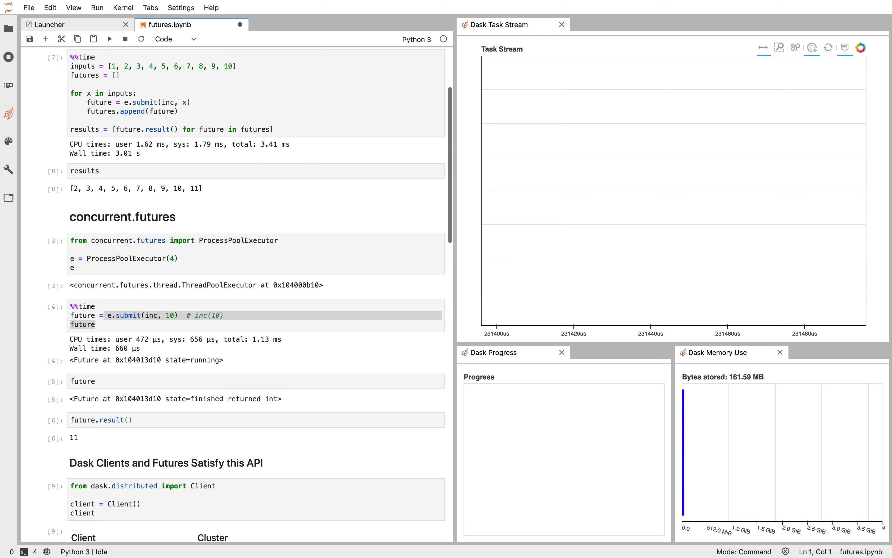
# Change e.submit to client.submit in the loop and rerun it on the Dask client
pyautogui.click(128, 129)
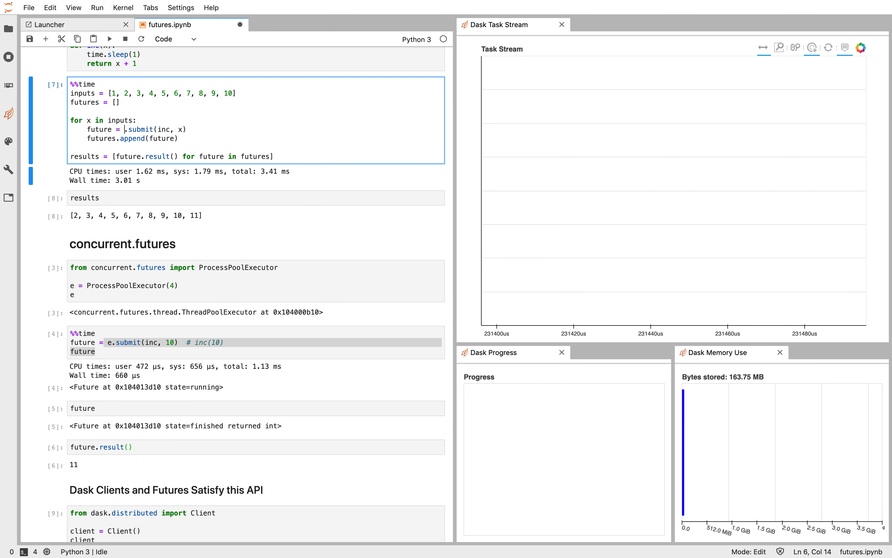
pyautogui.press('Shift+Enter')
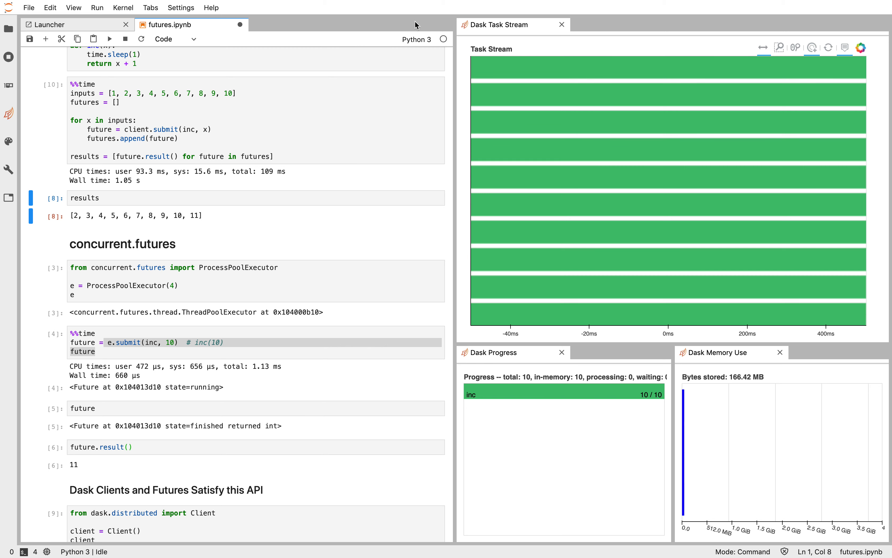
pyautogui.moveTo(523, 227)
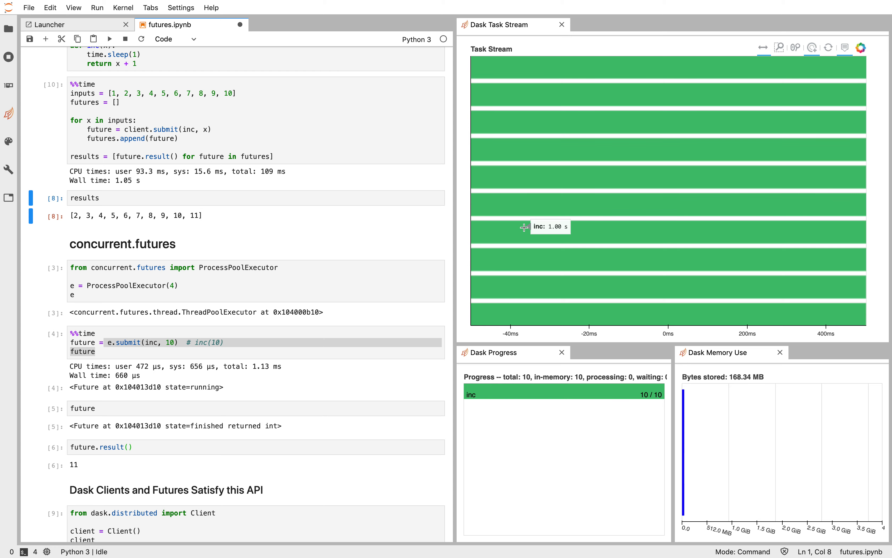
pyautogui.scroll(-3)
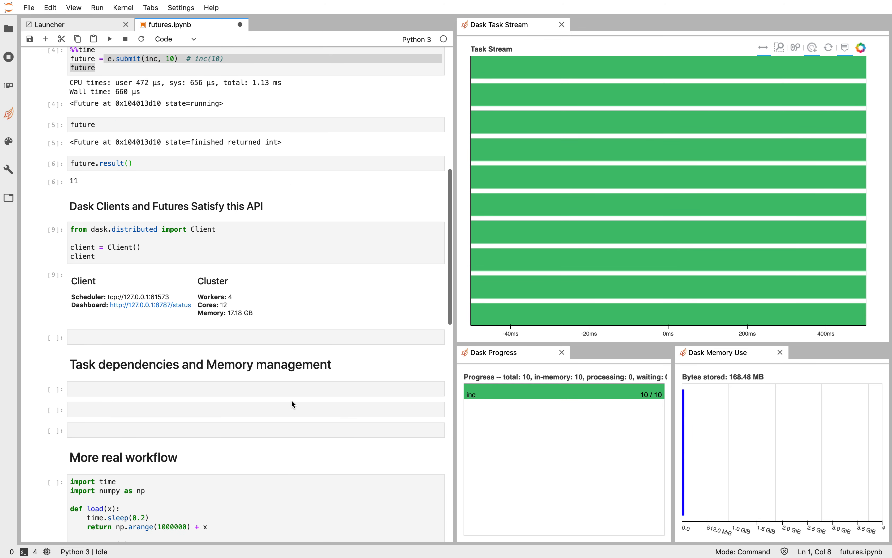
pyautogui.moveTo(281, 380)
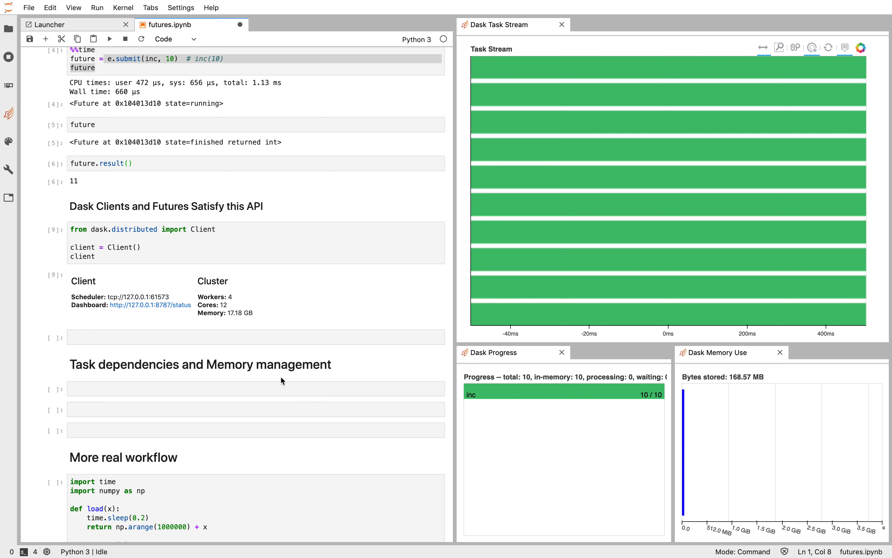
# Add and run a cell importing numpy and assigning future = client.submit(np.arange, 100), then check the future
pyautogui.click(255, 342)
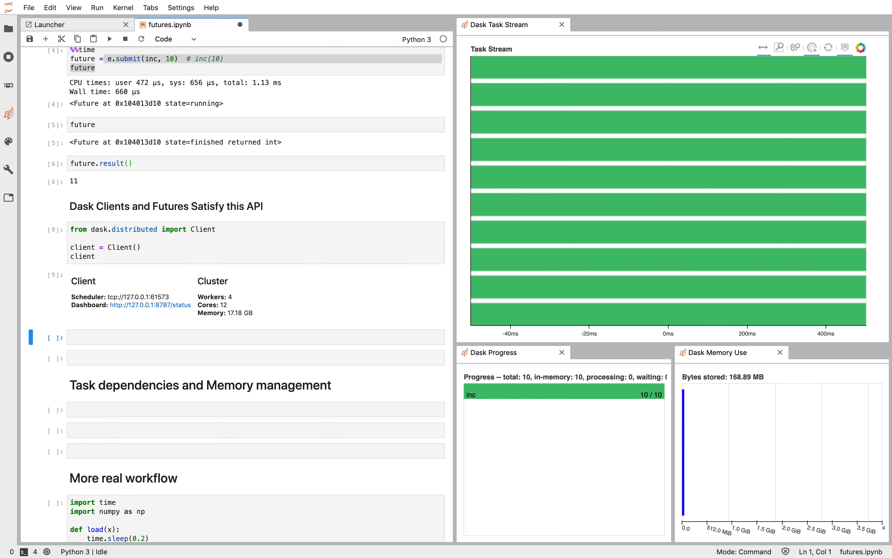
pyautogui.write('i')
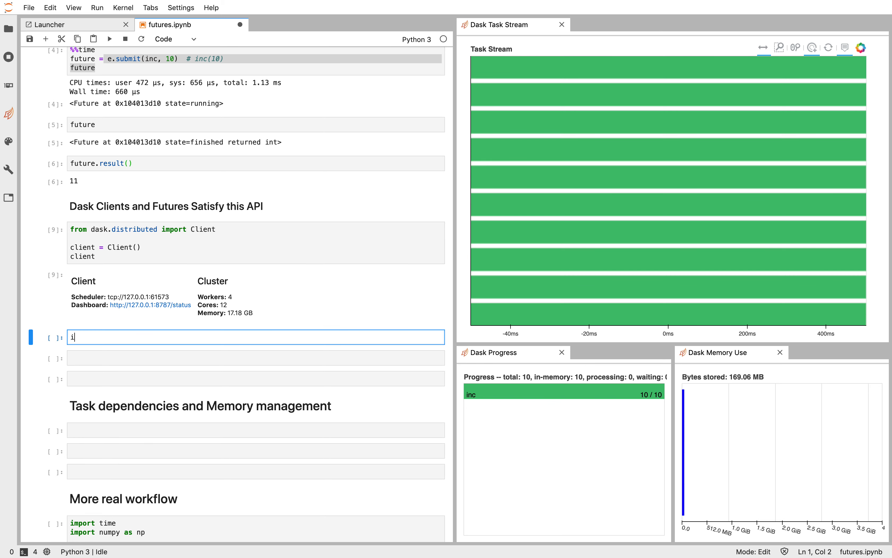
pyautogui.write('mport numpy as np')
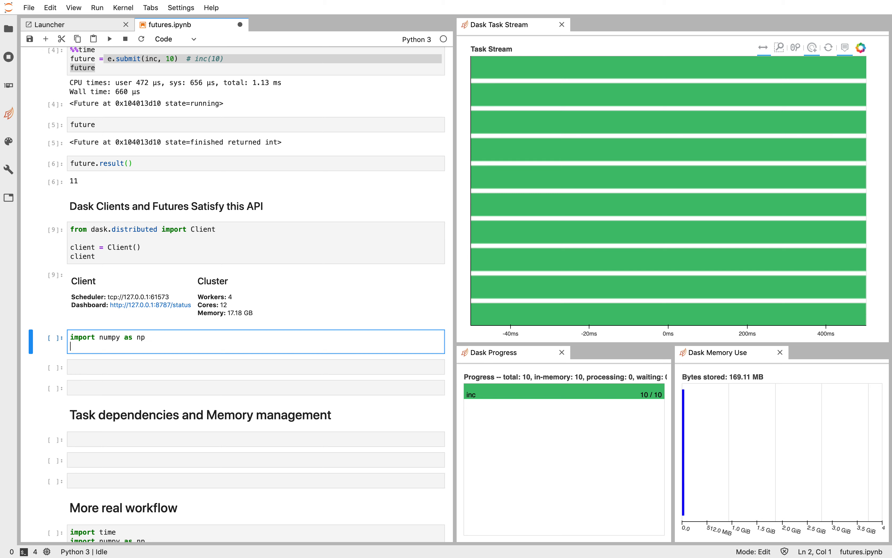
pyautogui.write('future = client.submit(np')
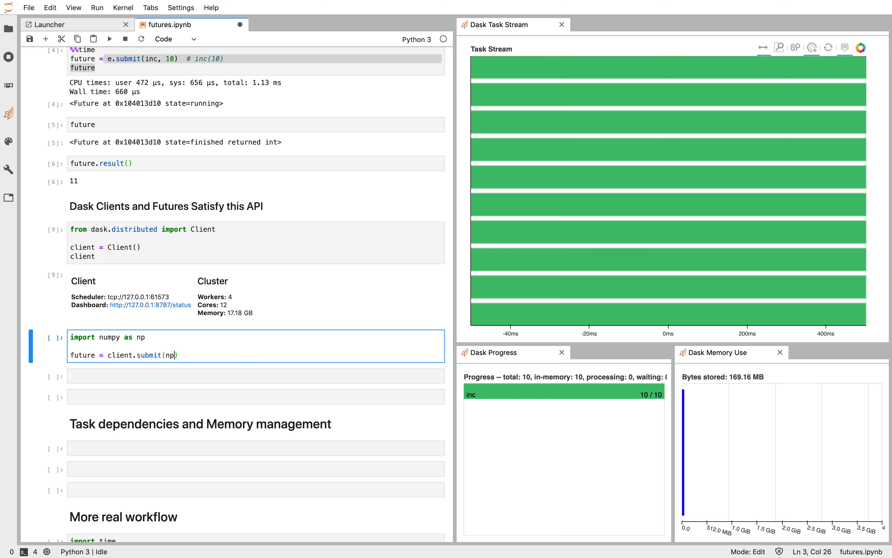
pyautogui.write('.arange, 100')
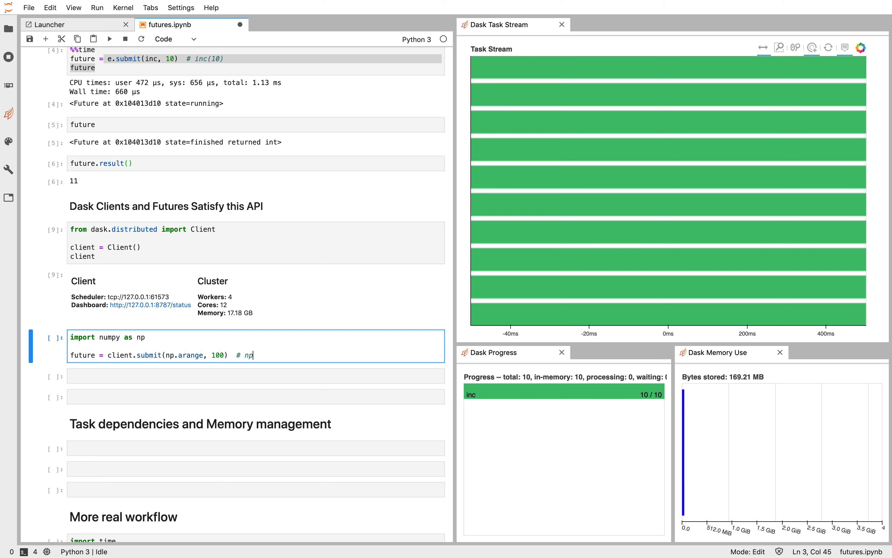
pyautogui.write('.arange(100)')
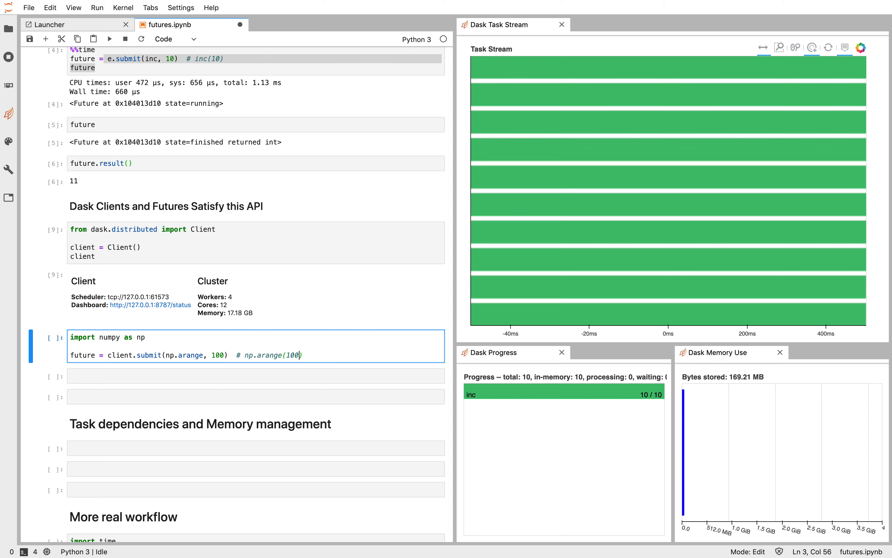
pyautogui.write('future')
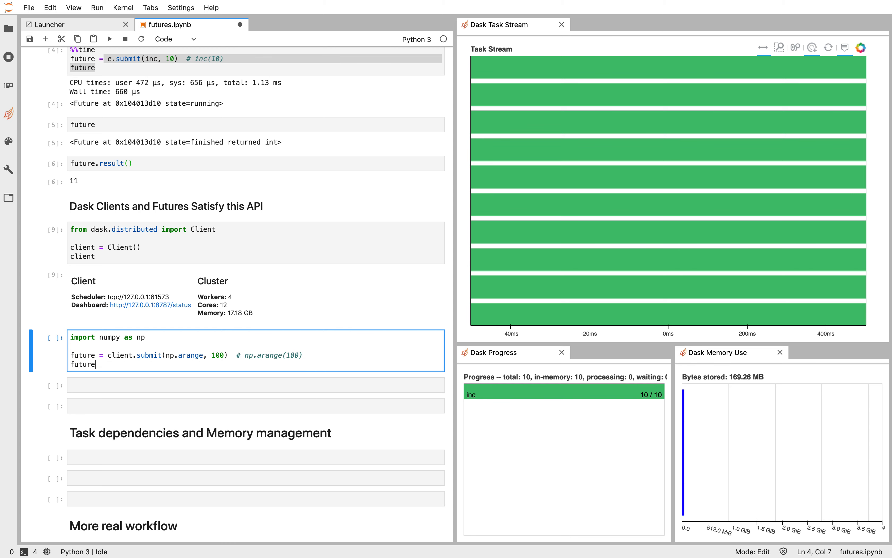
pyautogui.press('Shift+Enter')
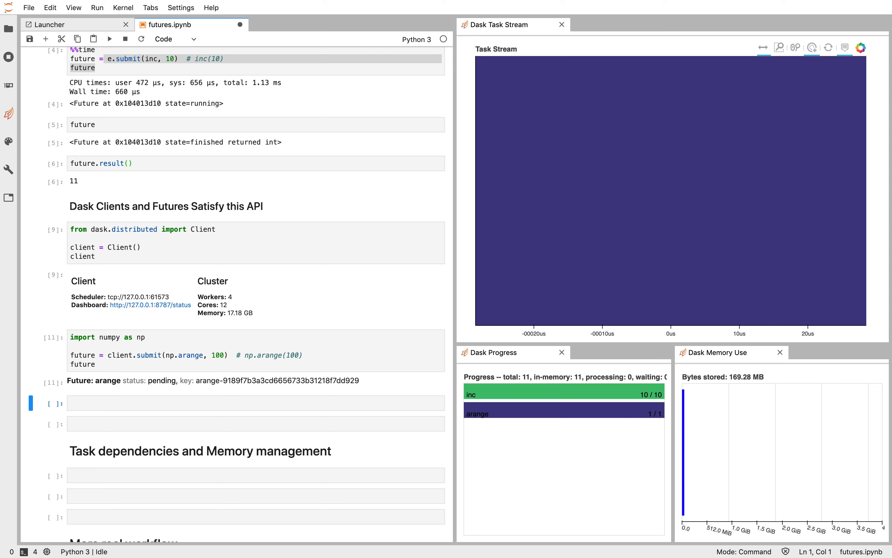
pyautogui.click(256, 407)
pyautogui.write('future')
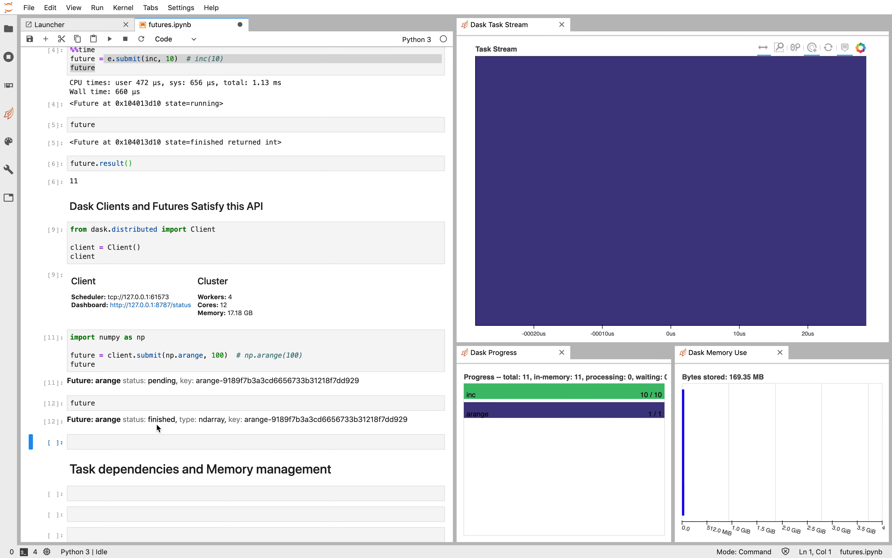
pyautogui.moveTo(156, 424)
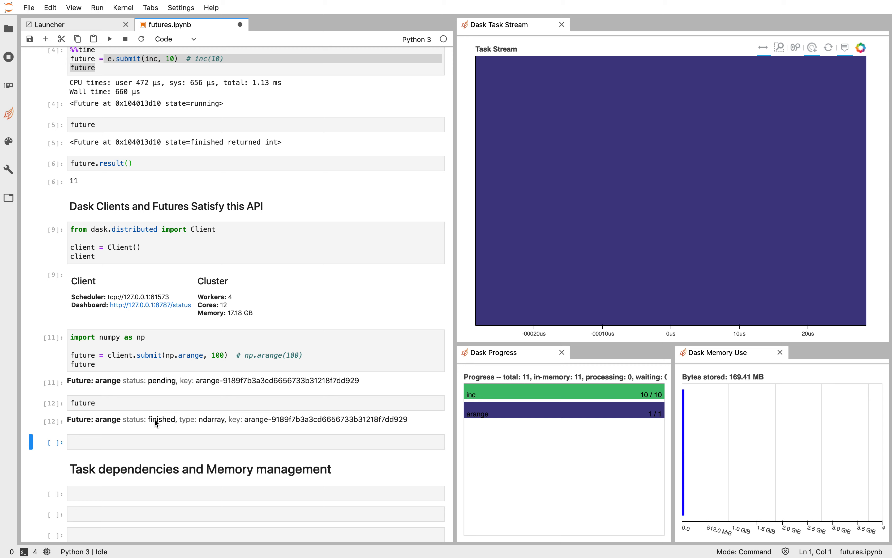
pyautogui.moveTo(199, 424)
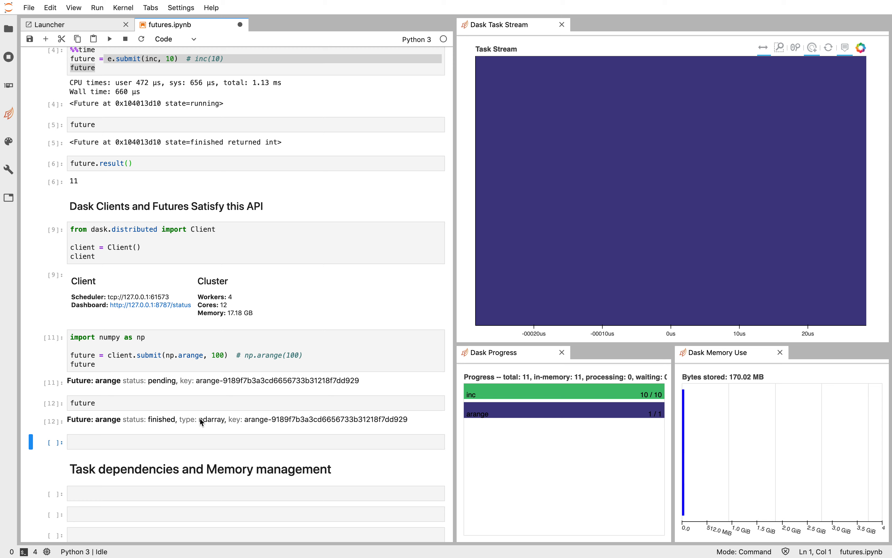
# Write total = client.submit(np.sum, future) to sum the arange future on the client
pyautogui.click(255, 440)
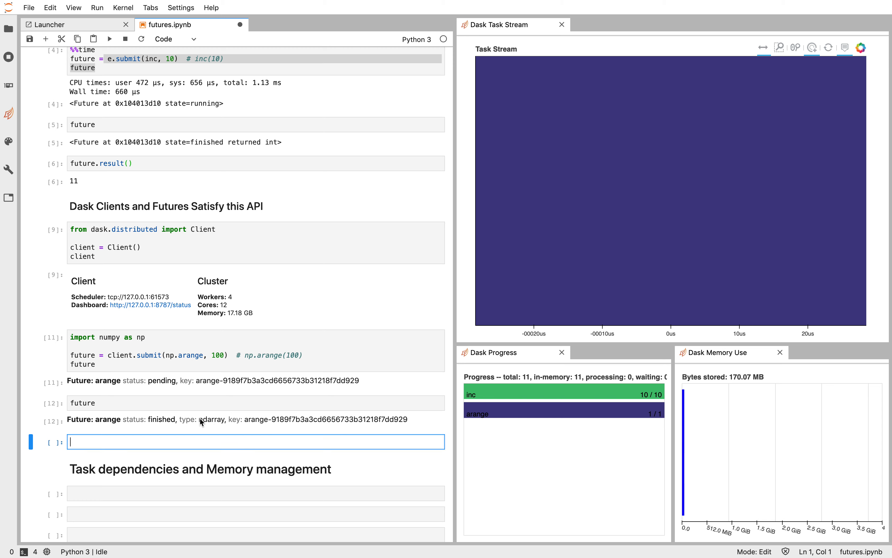
pyautogui.write('client.submit()')
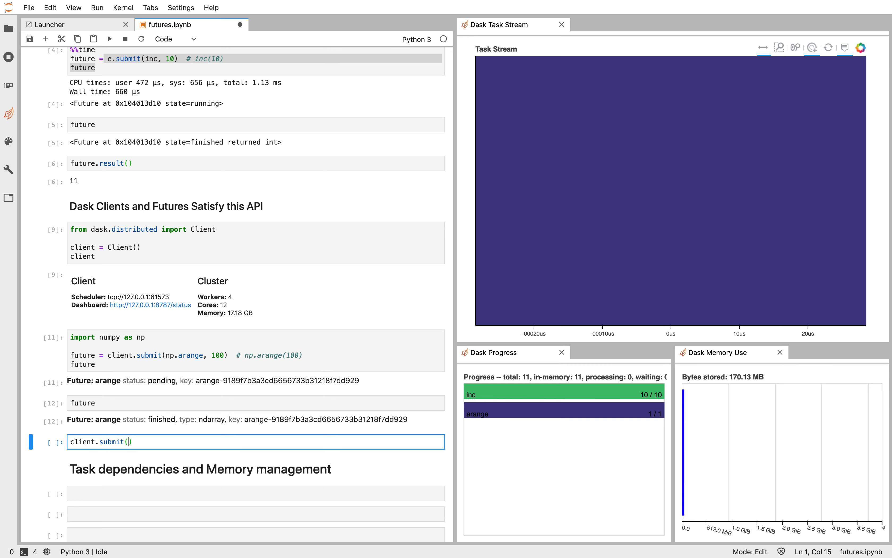
pyautogui.write('np.sum,')
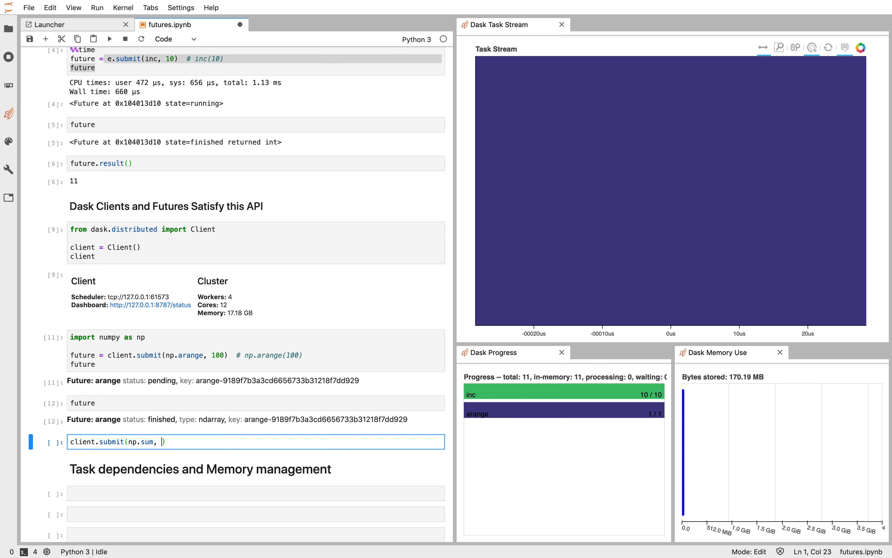
pyautogui.write('[1, 2, 3]')
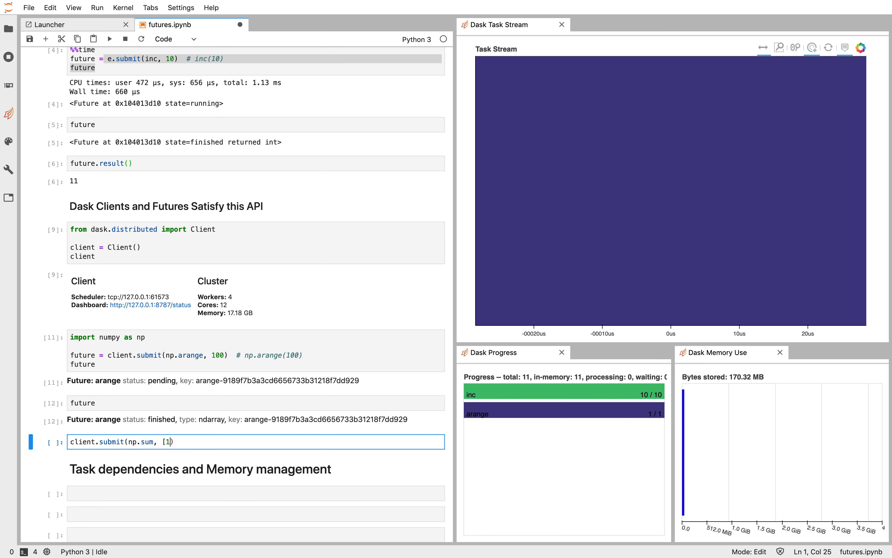
pyautogui.write('future)')
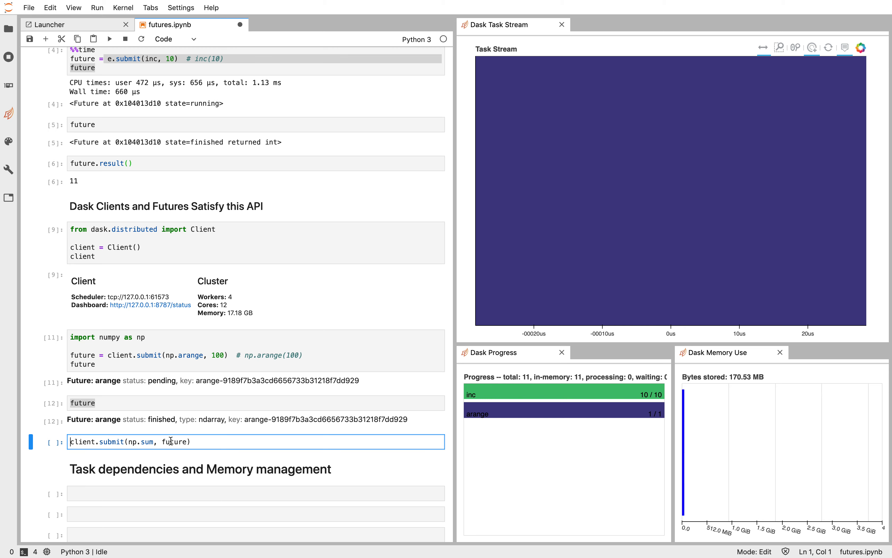
pyautogui.write('total =')
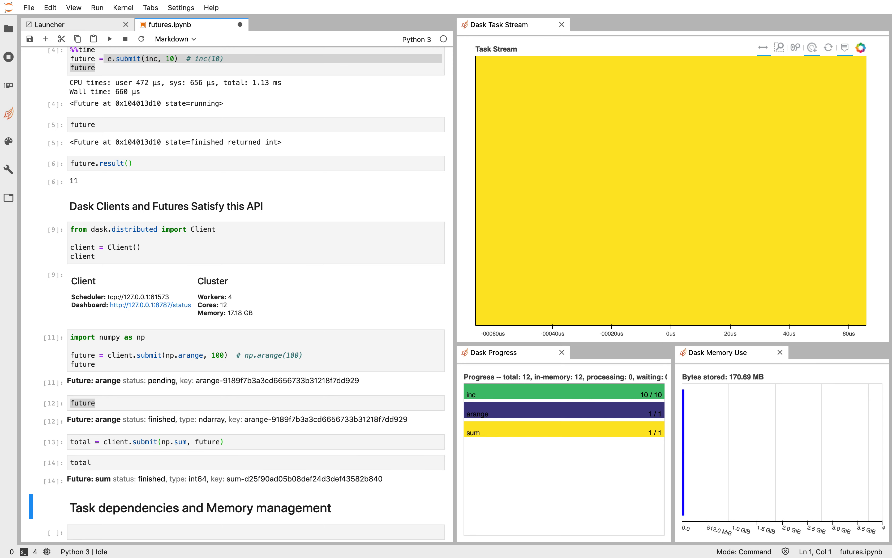
# Add a cell calling total.result(), which returns 4950
pyautogui.click(175, 39)
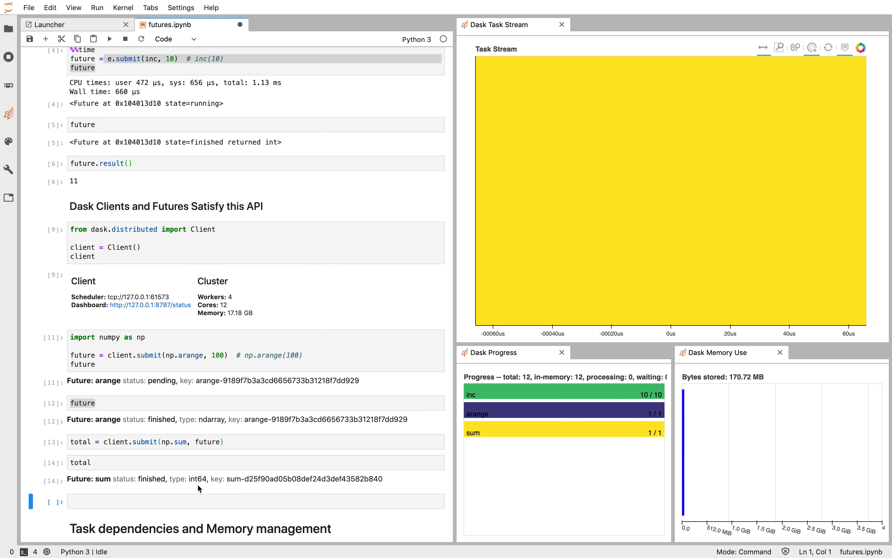
pyautogui.write('tot')
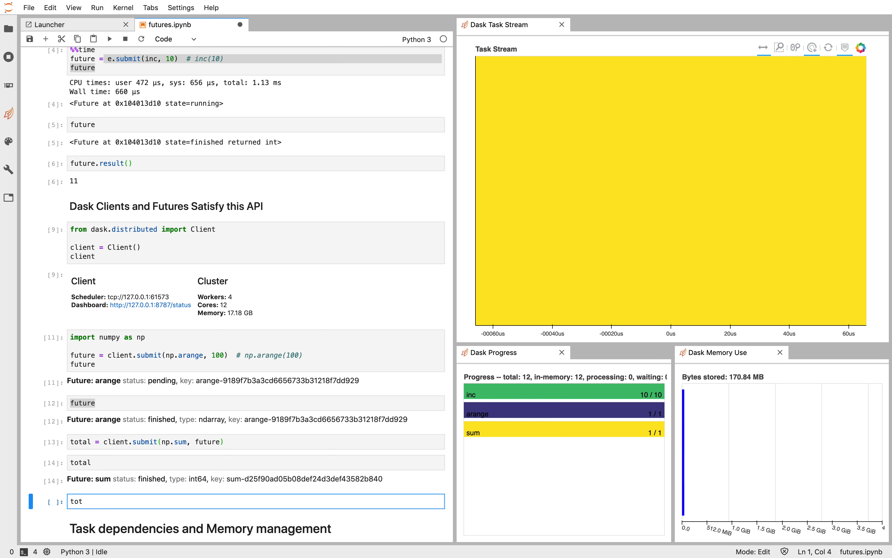
pyautogui.write('al.result(')
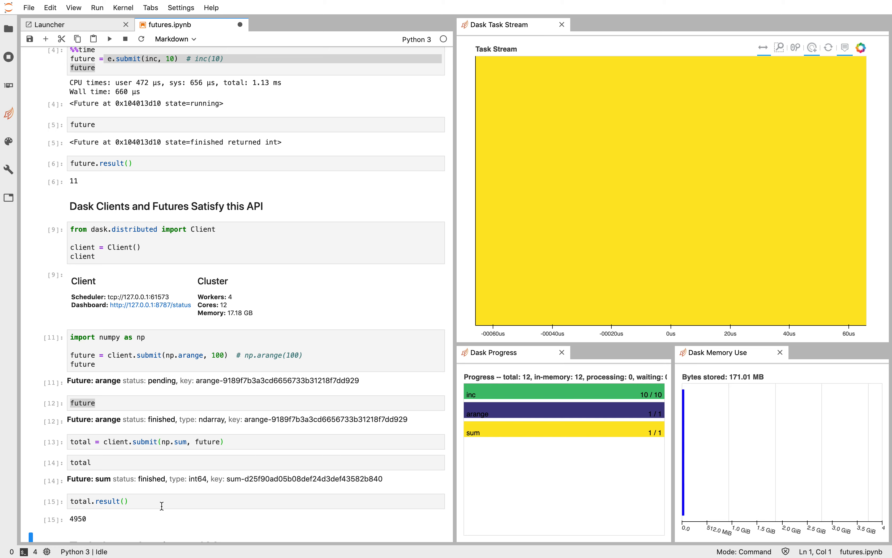
pyautogui.scroll(-3)
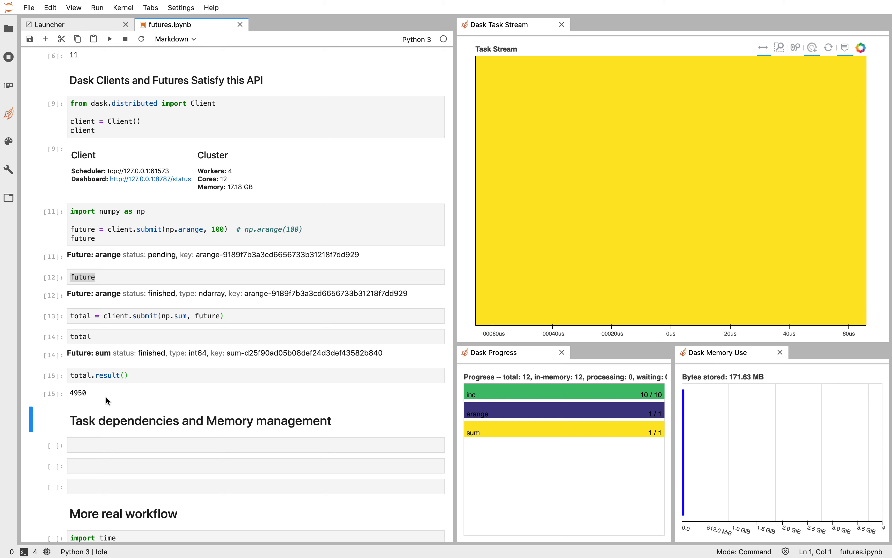
# Scroll down to the More real workflow section with load, process and save functions
pyautogui.click(130, 375)
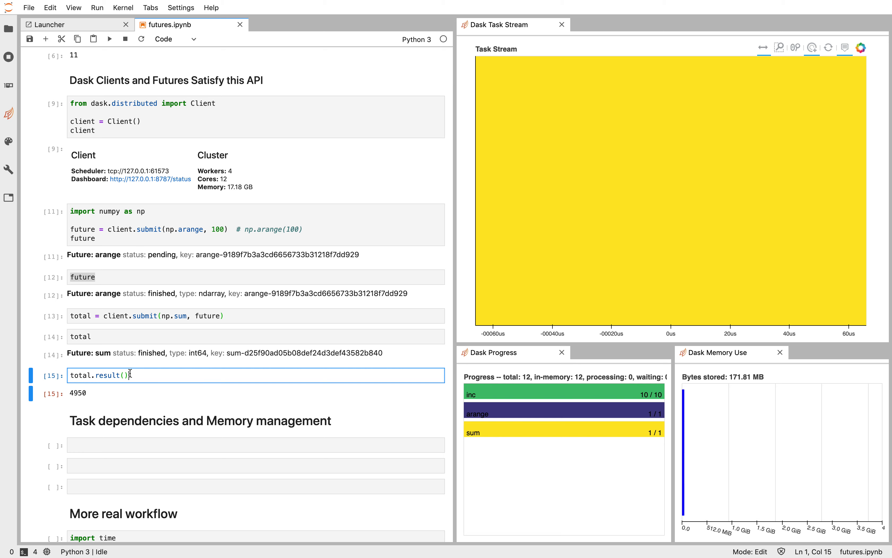
pyautogui.scroll(-3)
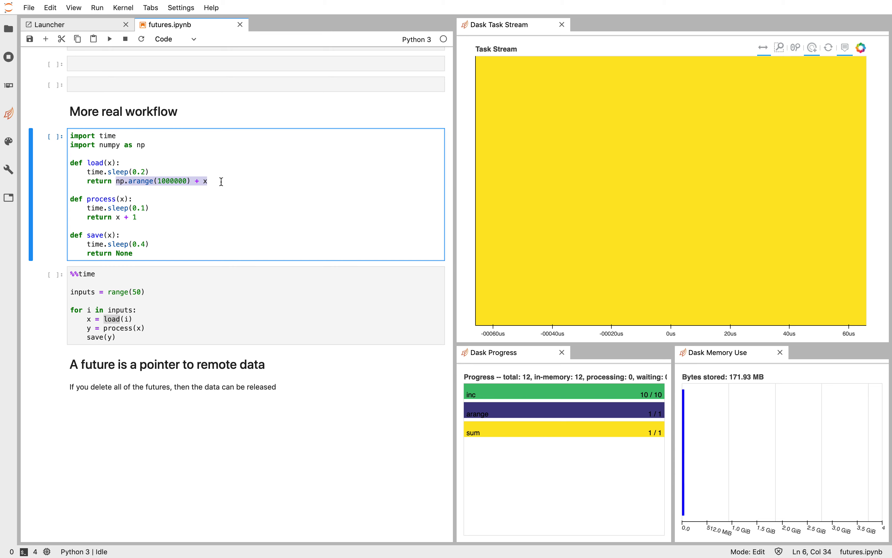
pyautogui.moveTo(148, 208)
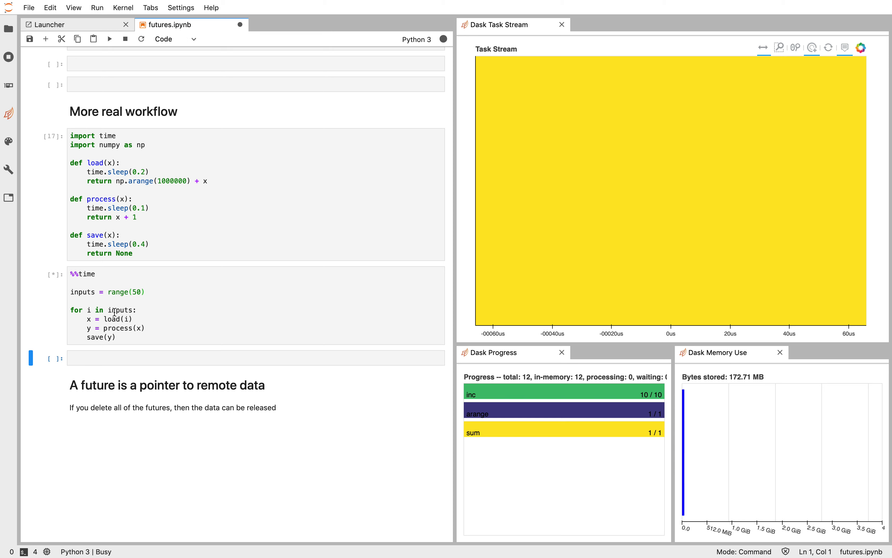
# Wrap the load and process calls in the loop with client.submit
pyautogui.click(105, 319)
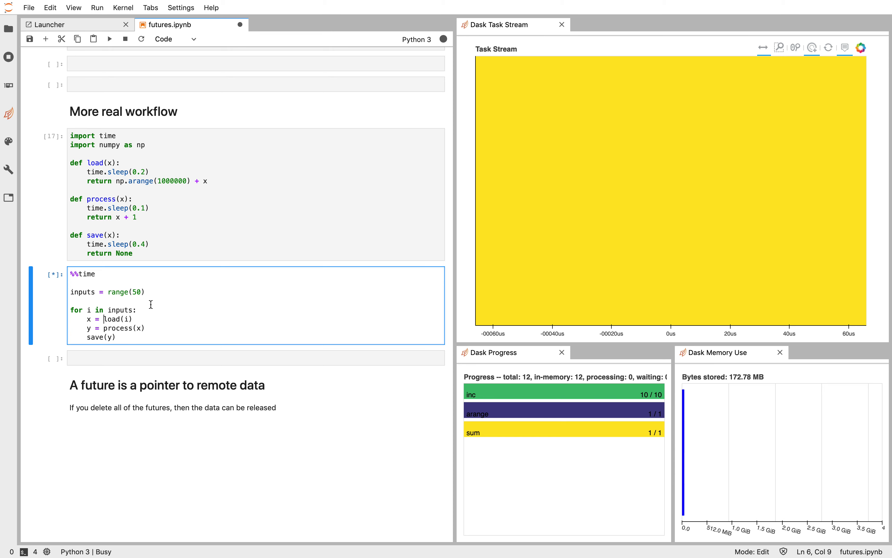
pyautogui.write('client.submit(')
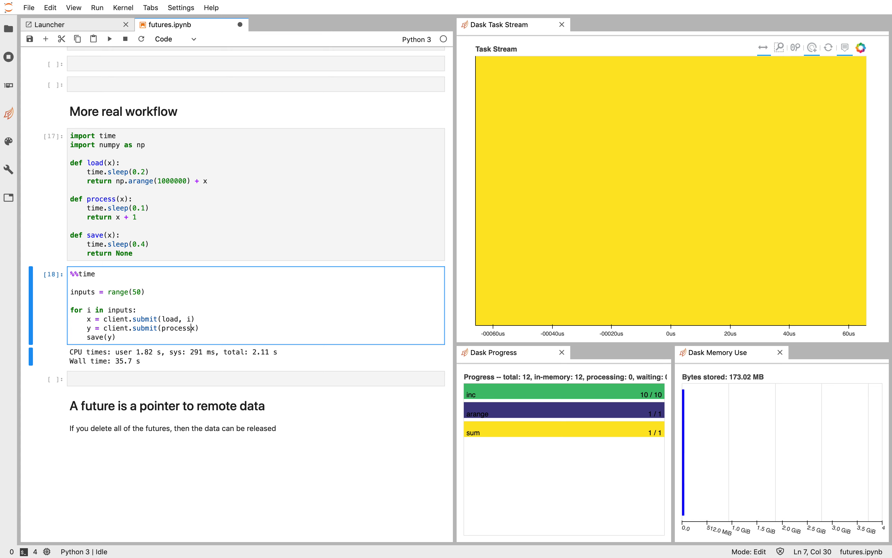
pyautogui.doubleClick(176, 328)
pyautogui.write(', ')
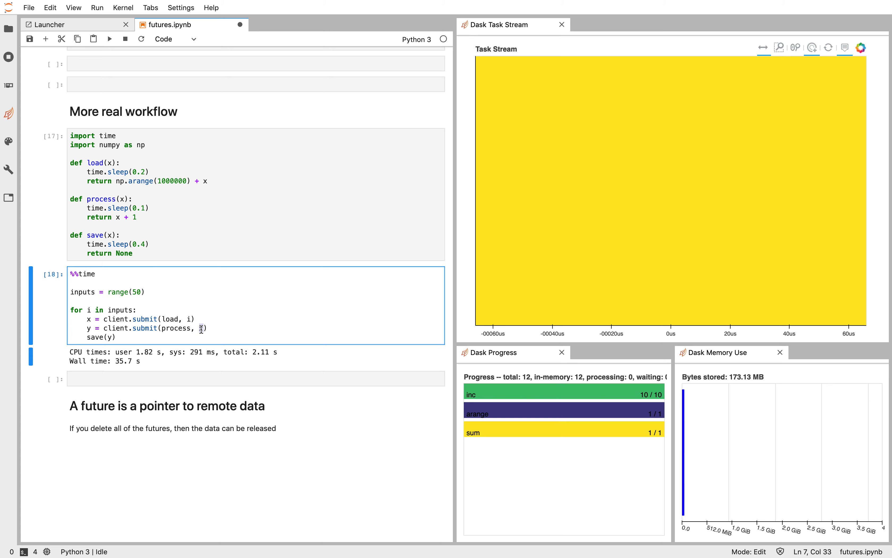
pyautogui.write('x')
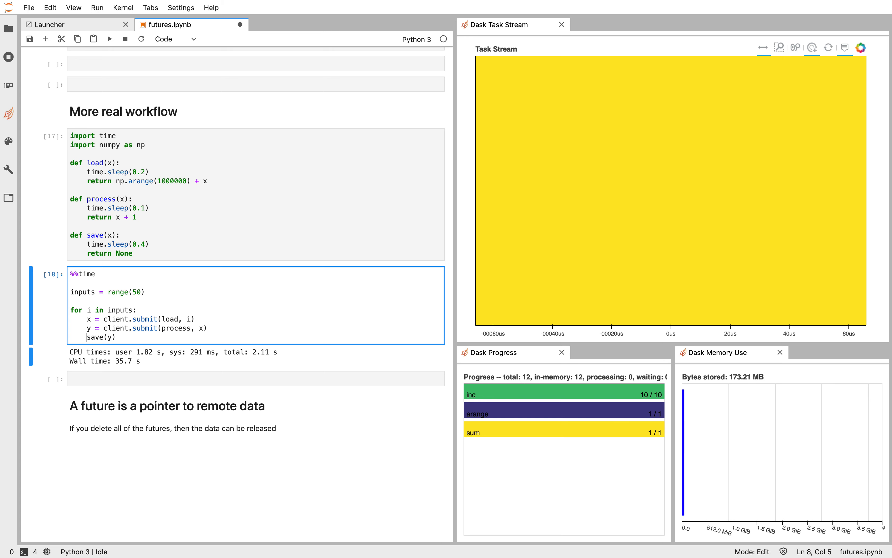
pyautogui.write('client.submit(')
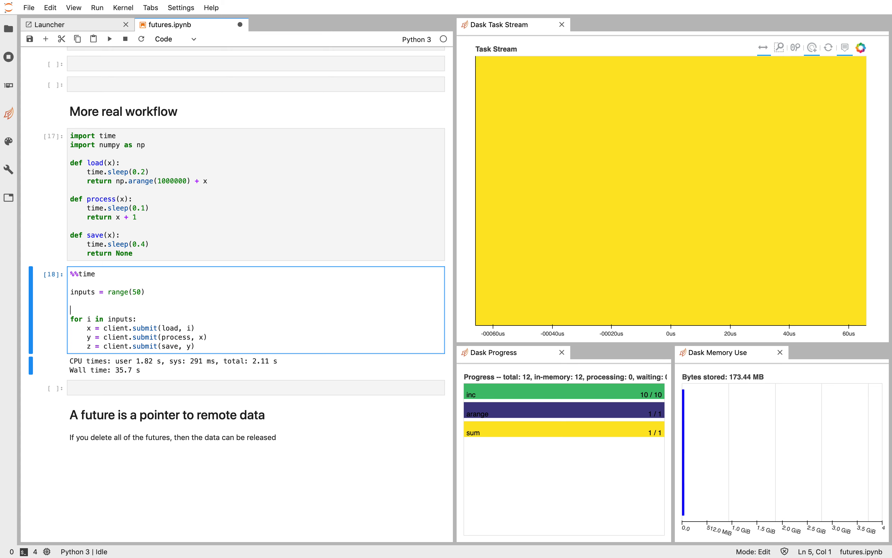
# Append each save future to a futures list and gather result = [future.result() for future in futures]
pyautogui.write('f')
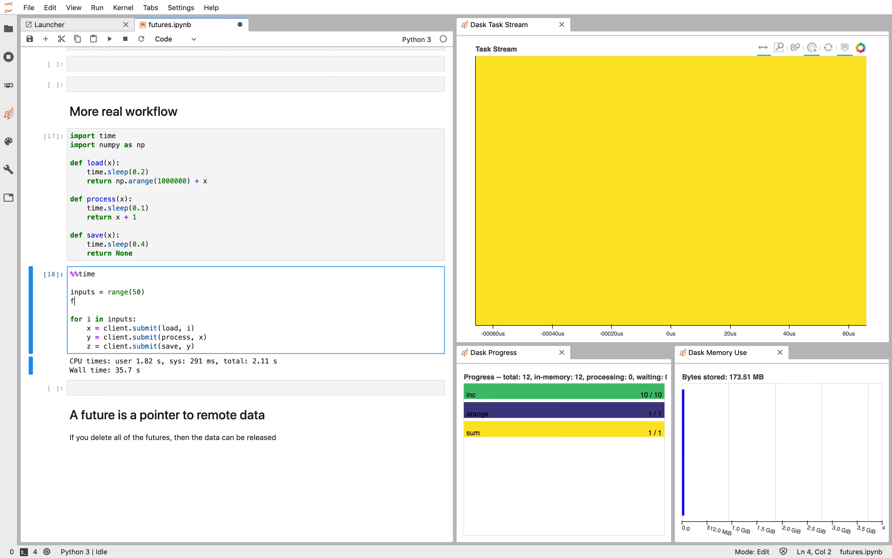
pyautogui.write('utures =')
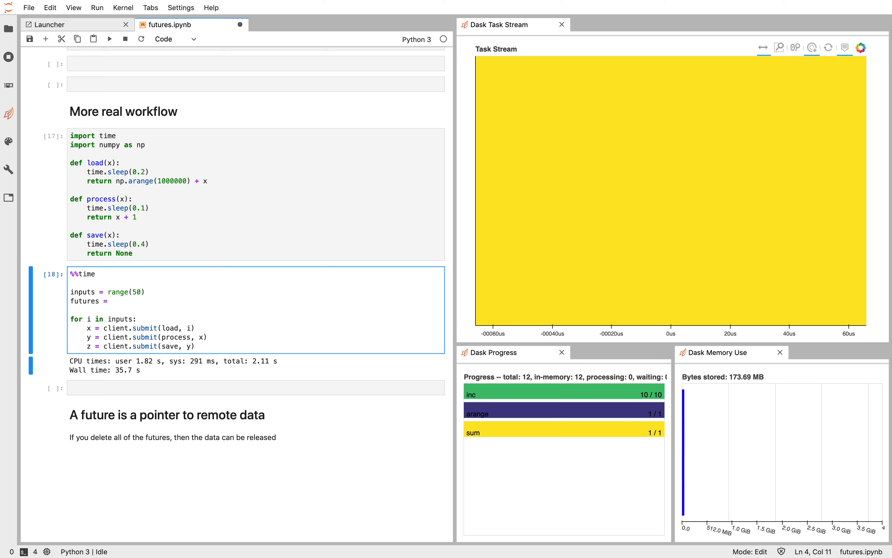
pyautogui.write('[]')
pyautogui.write('futures.')
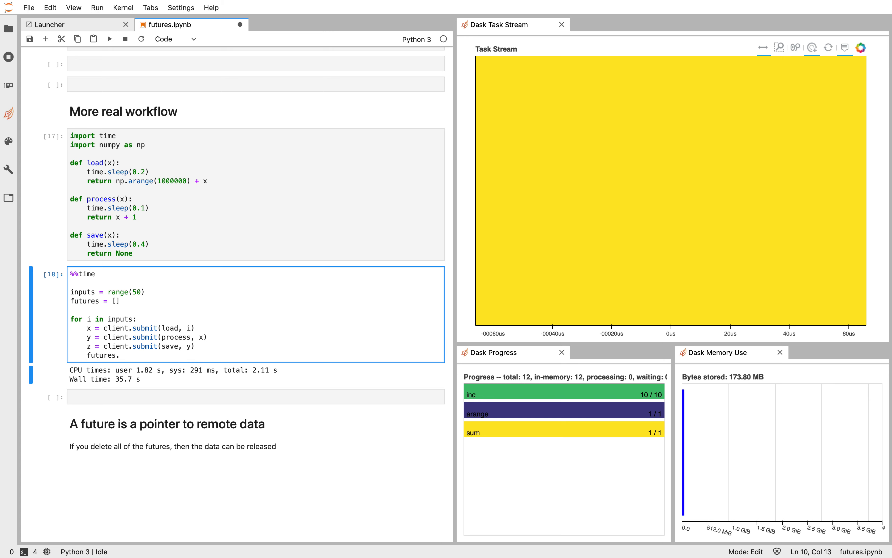
pyautogui.write('a')
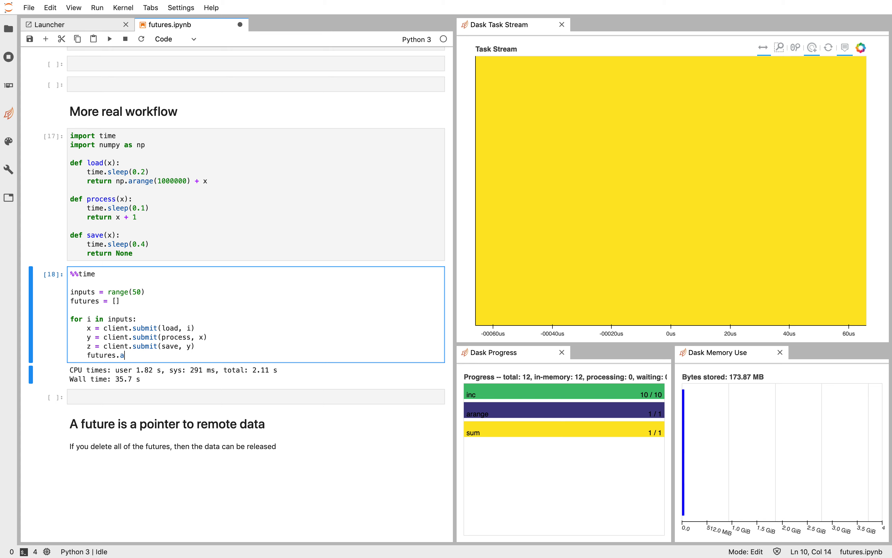
pyautogui.write('ppend(z)')
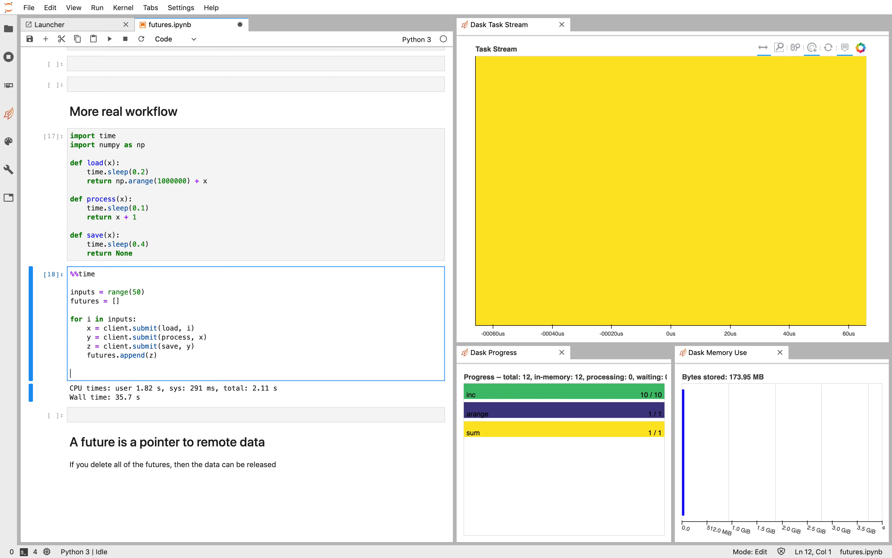
pyautogui.write('[futur')
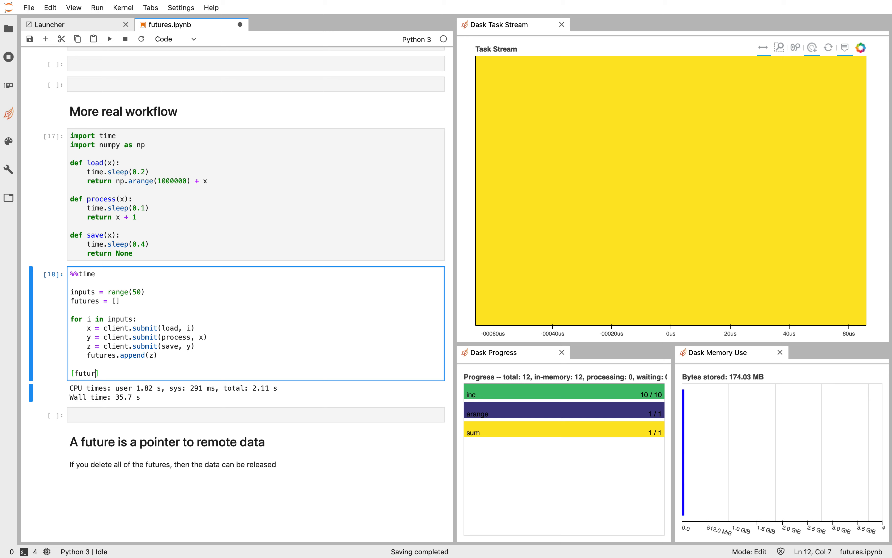
pyautogui.write('e.result() f')
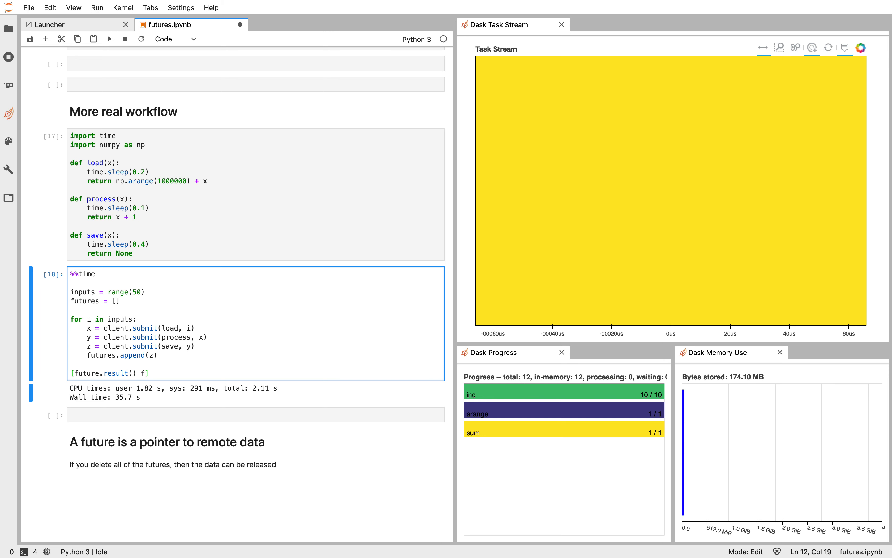
pyautogui.write('or future in futures')
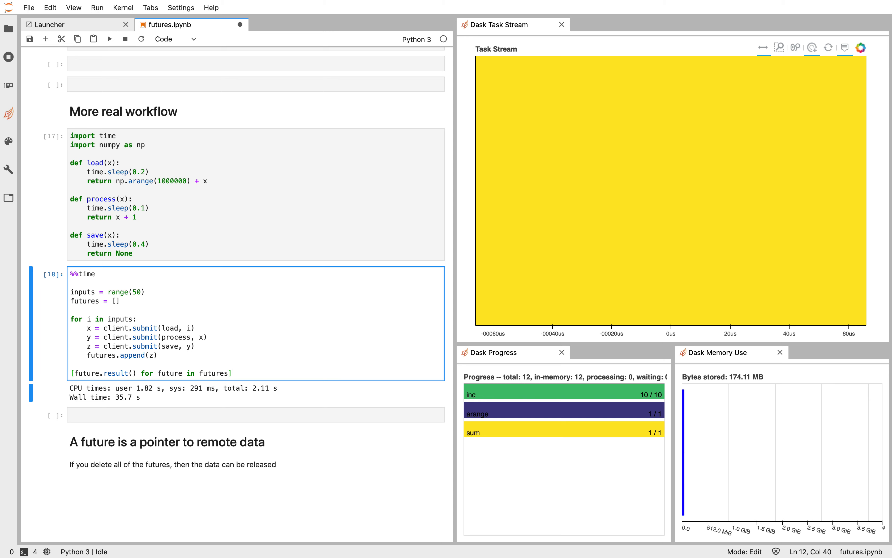
pyautogui.write('result =')
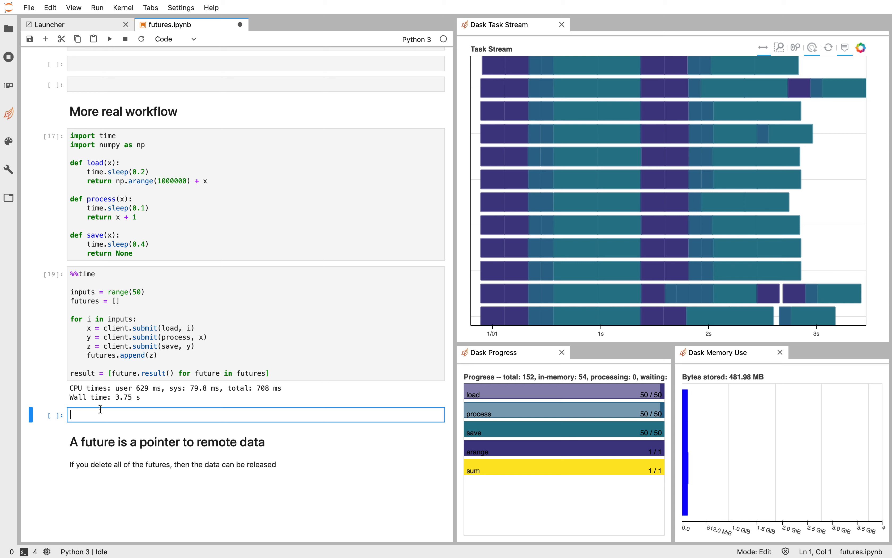
# Build L as a list of client.submit(load, i) futures for i in range(10)
pyautogui.write('L = client')
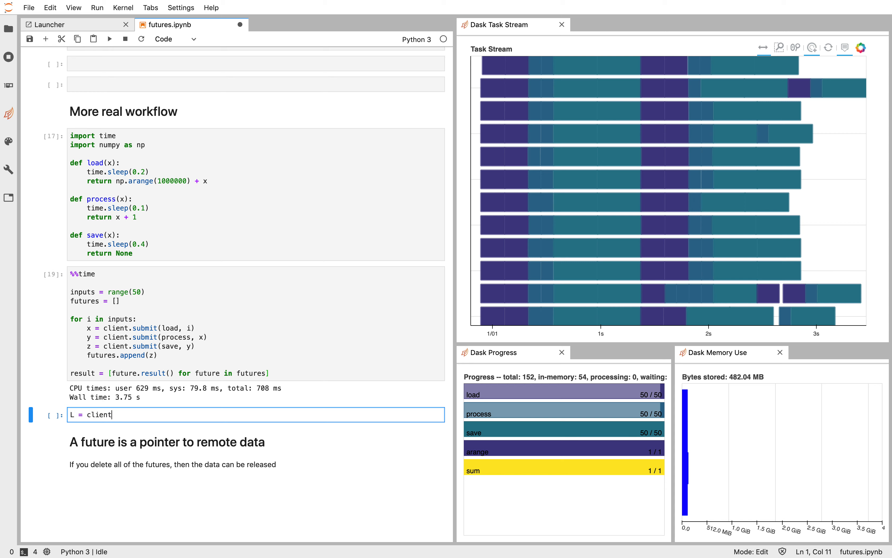
pyautogui.write('.submit(lo')
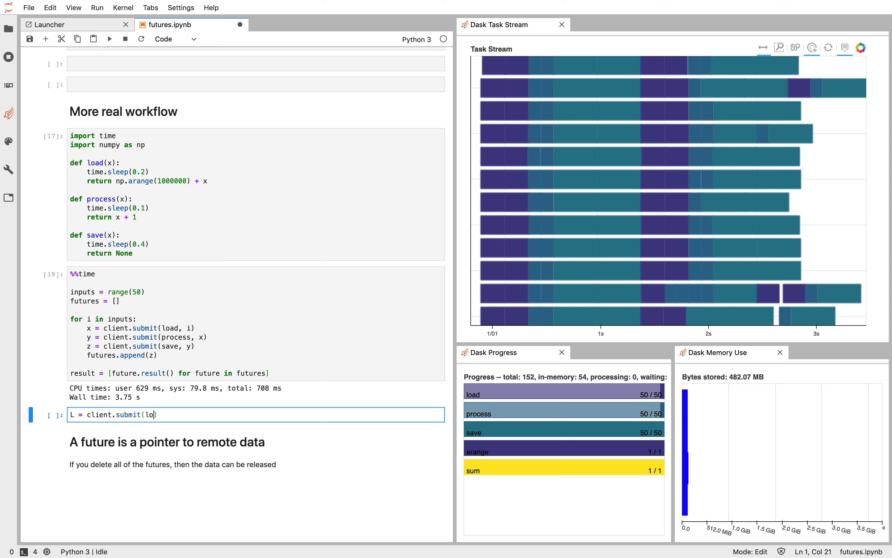
pyautogui.write('ad, i) for i')
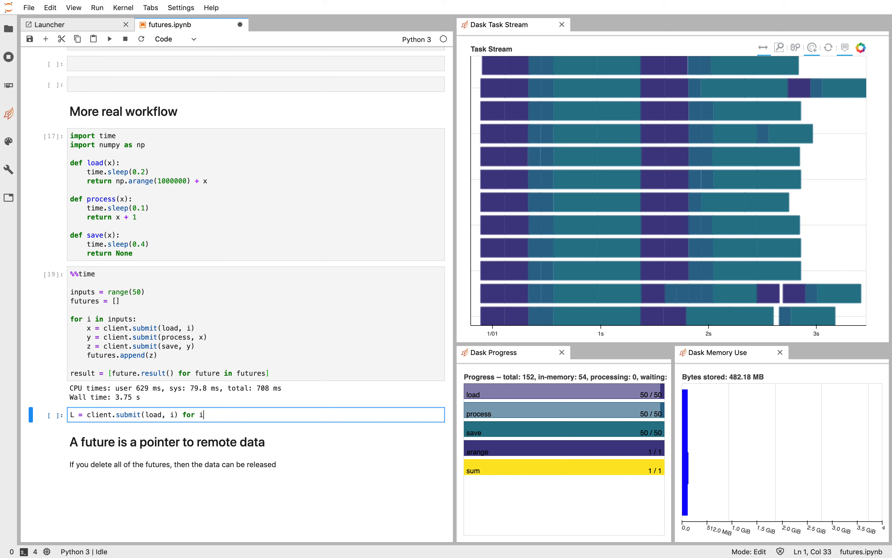
pyautogui.write('in range')
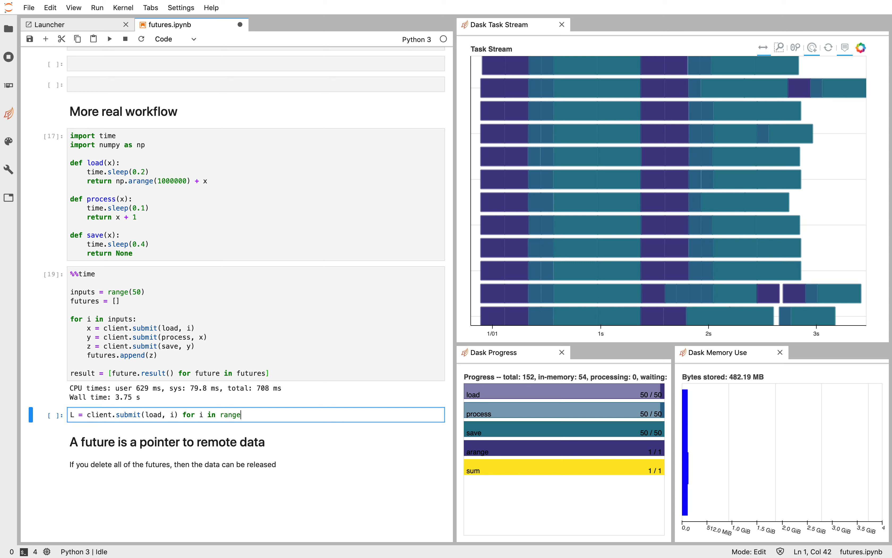
pyautogui.write('(10)')
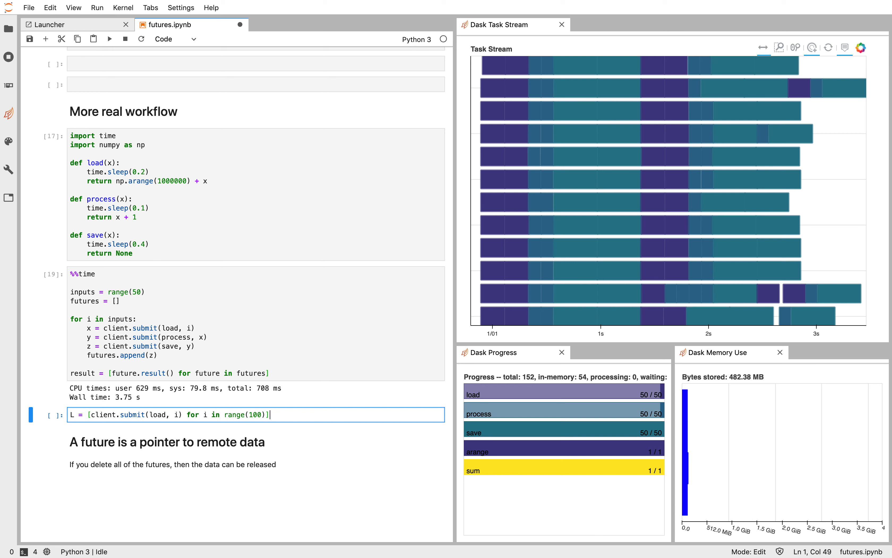
# Draft an L2 line submitting process over the futures with client.submit
pyautogui.write('L2 = [c')
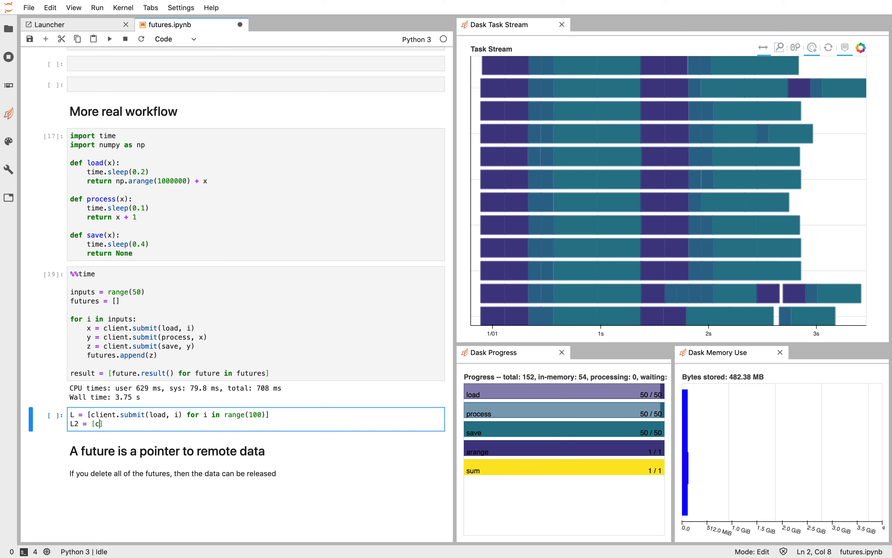
pyautogui.write('lient.submit(,')
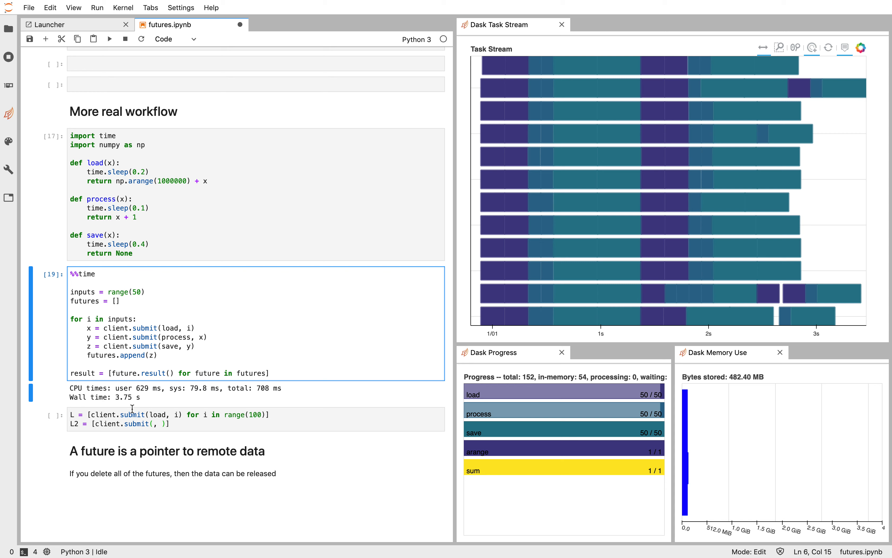
pyautogui.write('process')
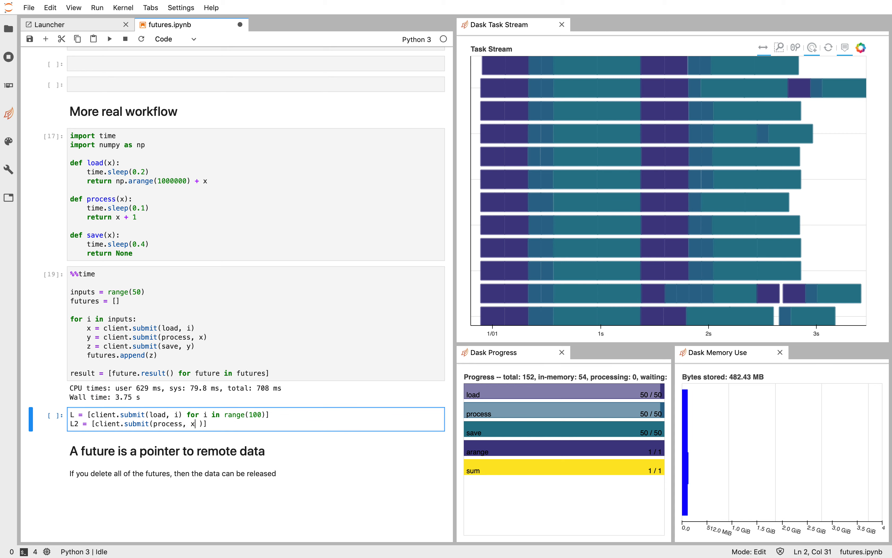
pyautogui.write('for i in fut')
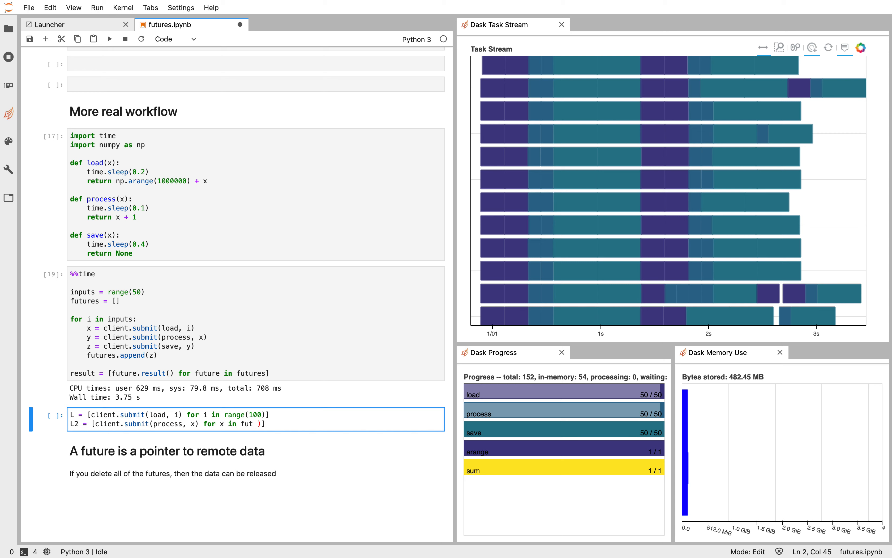
pyautogui.write('ures')
pyautogui.write('L2 =')
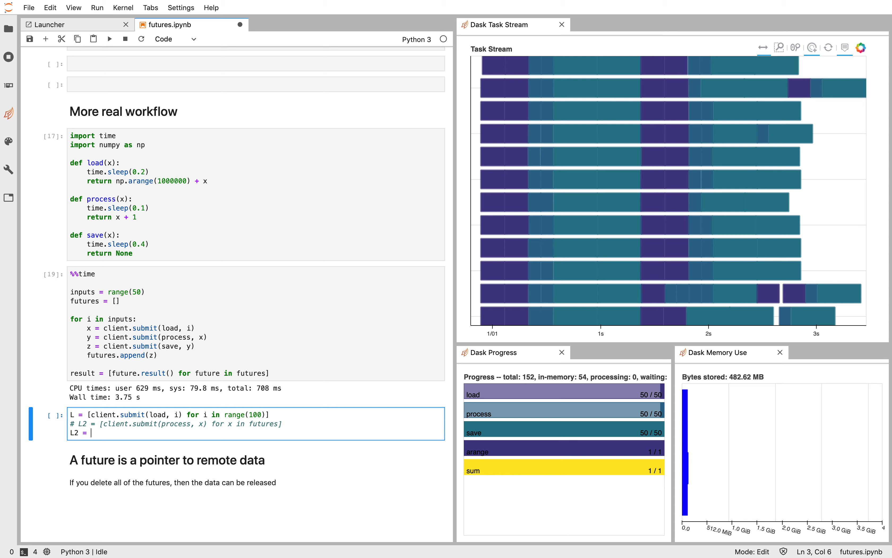
# Chain L2 = client.map(process, L) and L3 = client.map(save, L2)
pyautogui.write('client.map(pr')
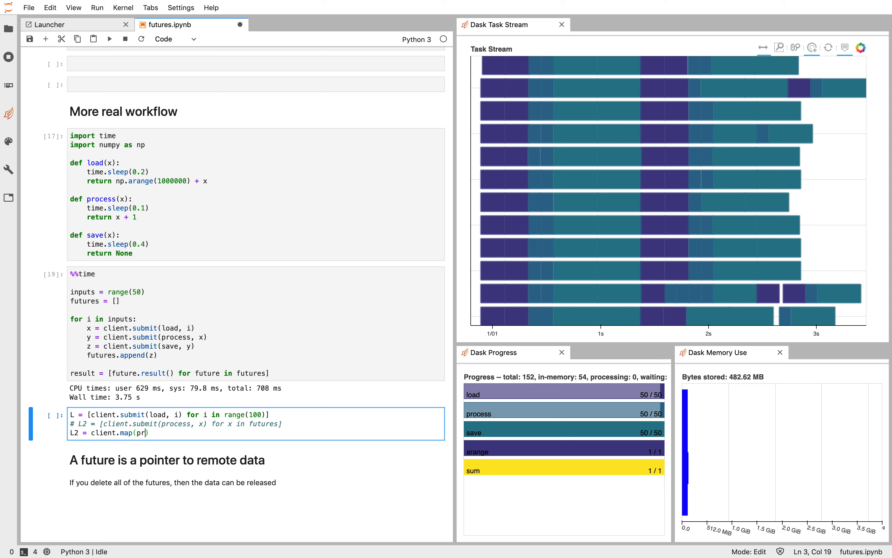
pyautogui.write('ocess,')
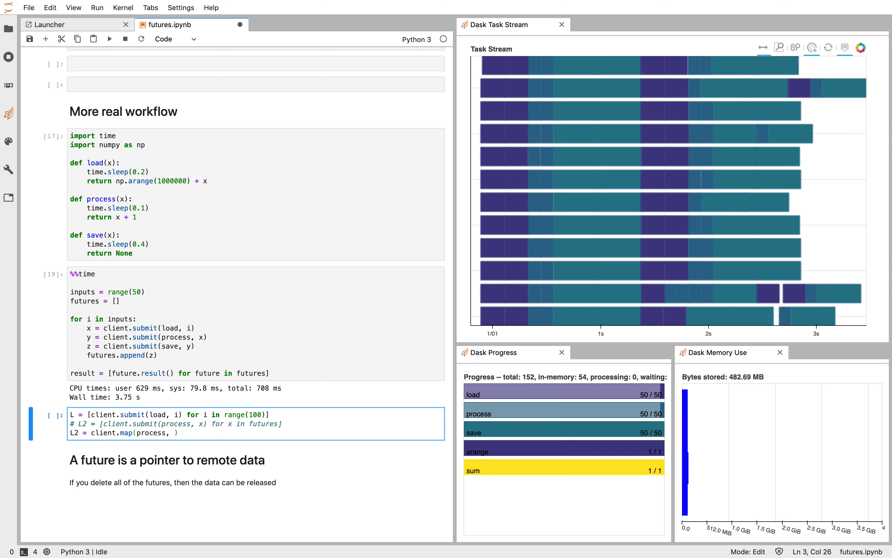
pyautogui.write('L')
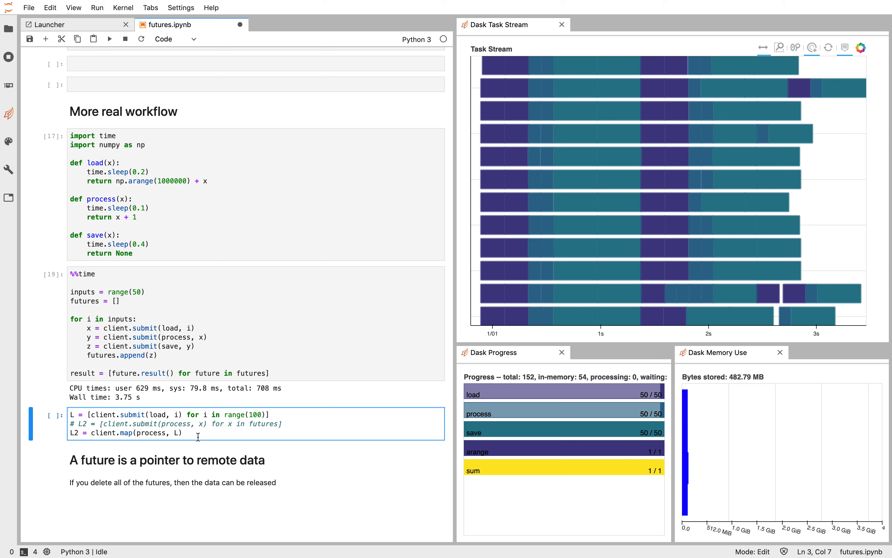
pyautogui.write('L3 = cl')
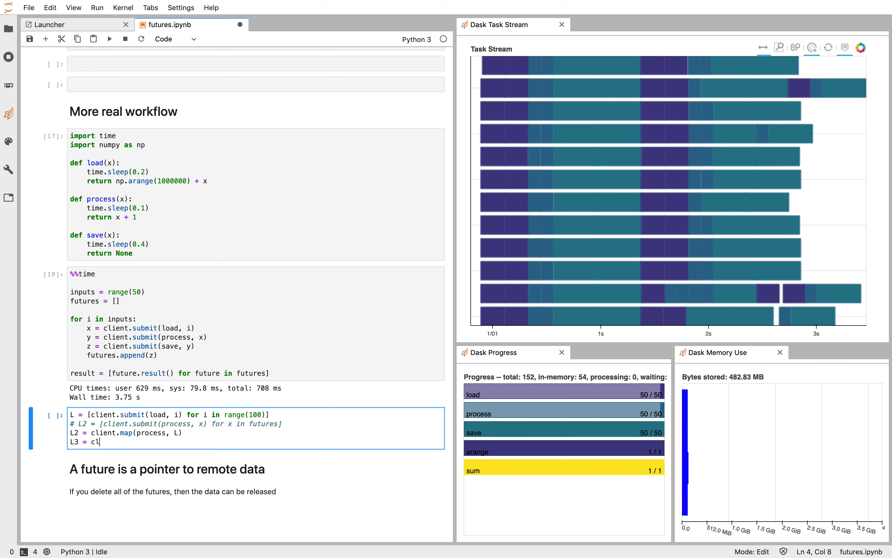
pyautogui.write('ient.map(save, L2)')
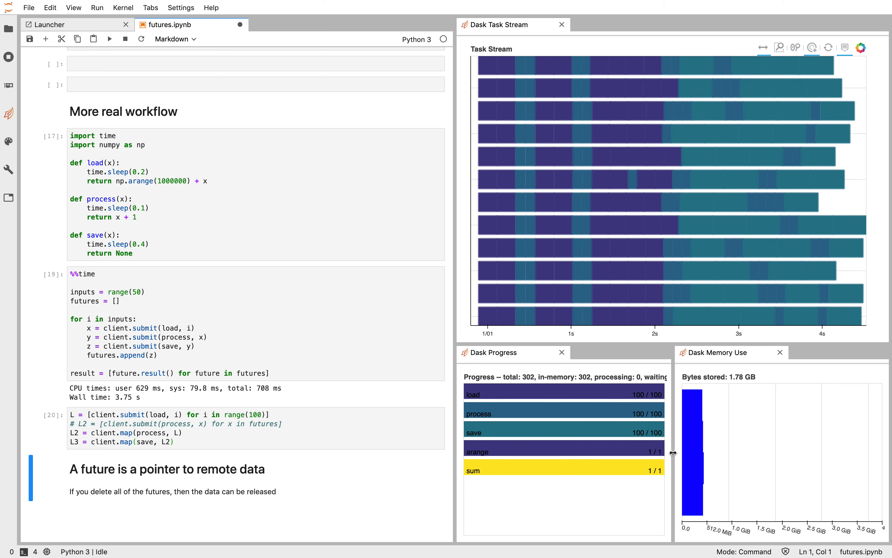
pyautogui.moveTo(692, 435)
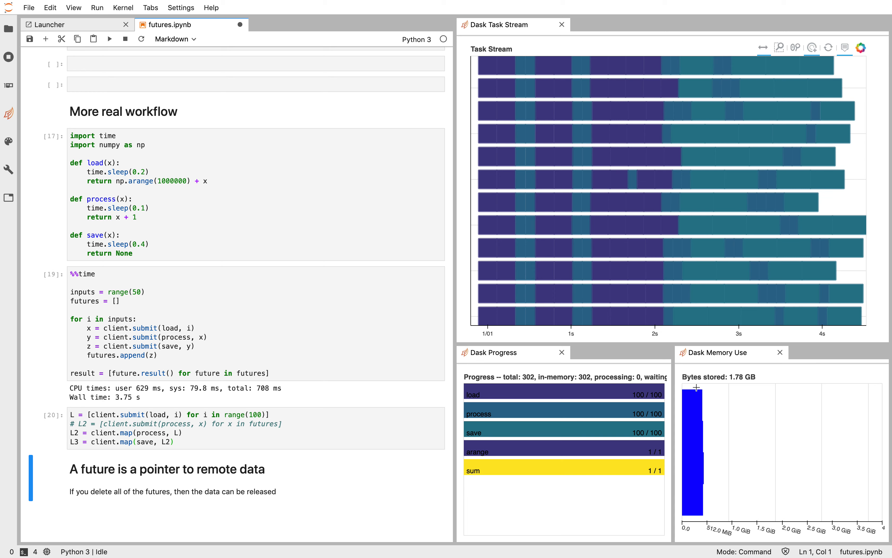
pyautogui.moveTo(739, 389)
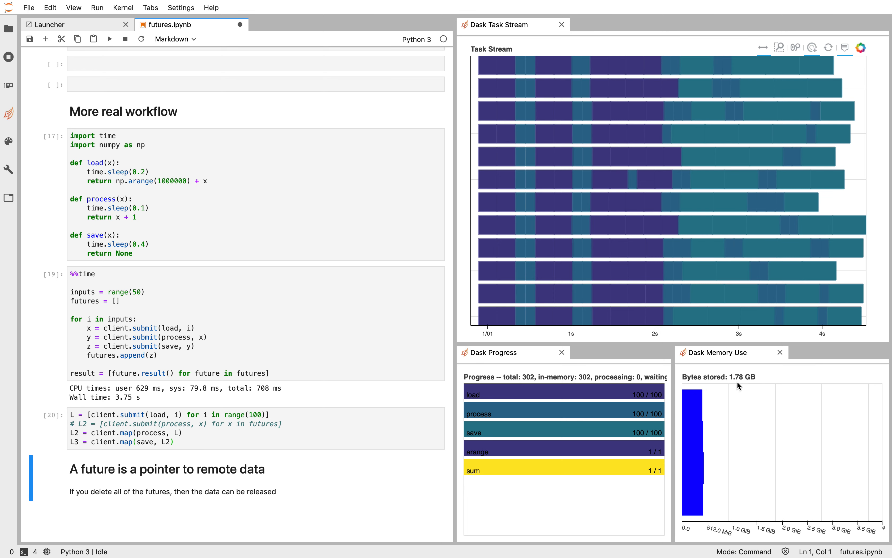
pyautogui.moveTo(388, 401)
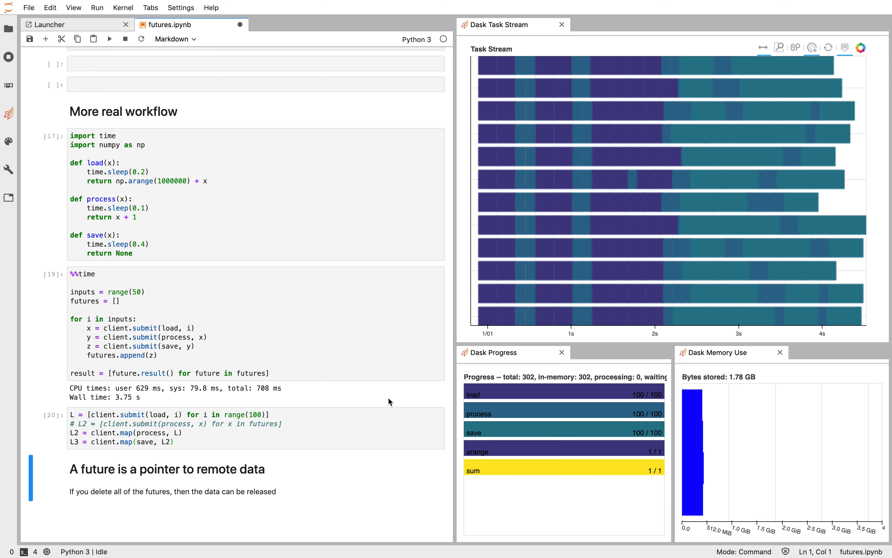
# Rerun the pipeline cell over range(200) so 200 load, process and save tasks complete
pyautogui.click(255, 415)
pyautogui.write('2')
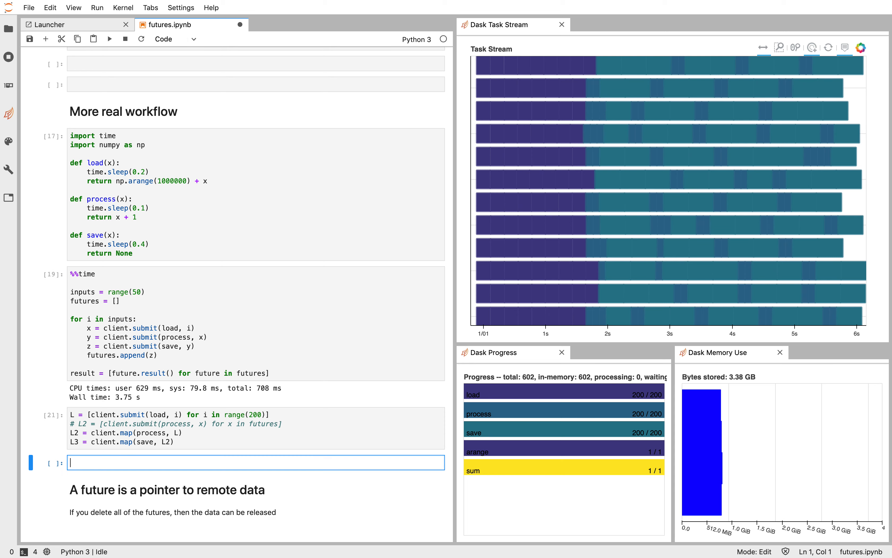
# Show L[:5] as finished futures and L[3].result() as the array from 3 to 1000002
pyautogui.write('L[:]')
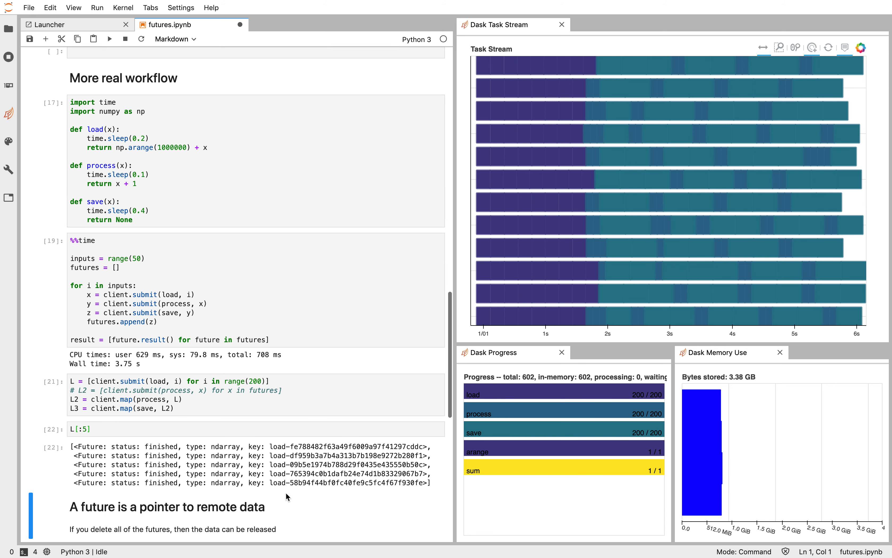
pyautogui.scroll(-3)
pyautogui.write('L[3].result(')
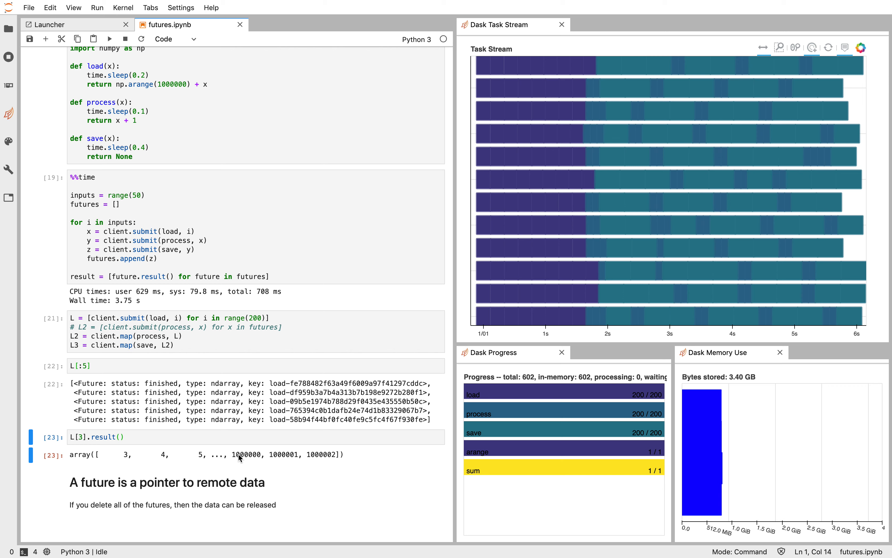
# Run del L and del L2, dropping stored memory from 3.40 GB to about 686 MB
pyautogui.write('del L')
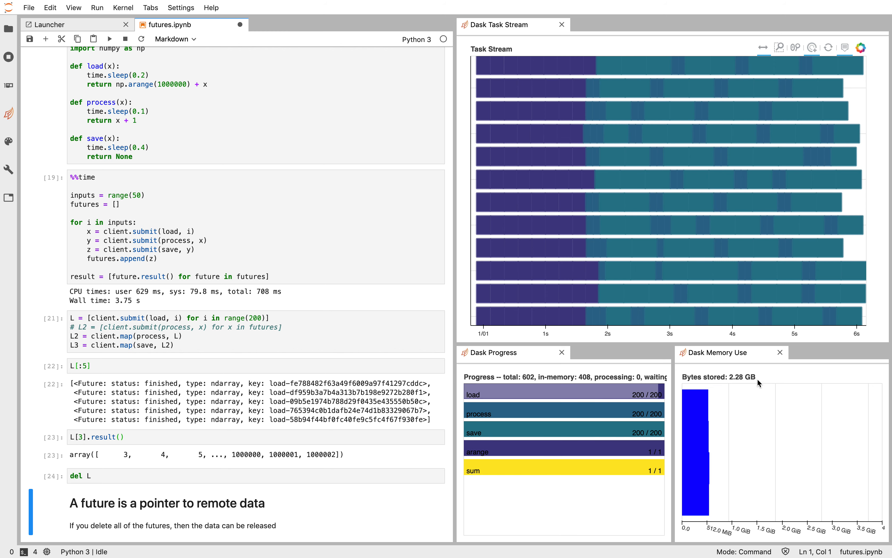
pyautogui.moveTo(747, 387)
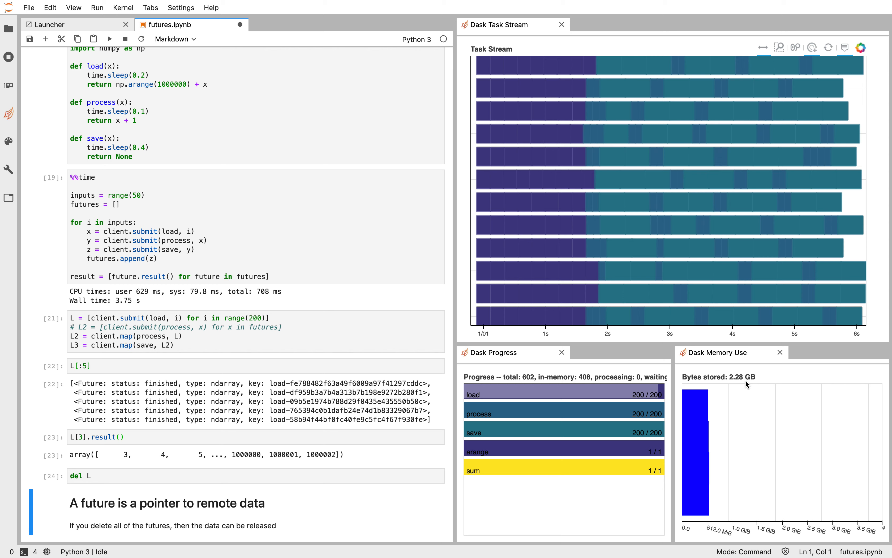
pyautogui.moveTo(606, 396)
pyautogui.write('del')
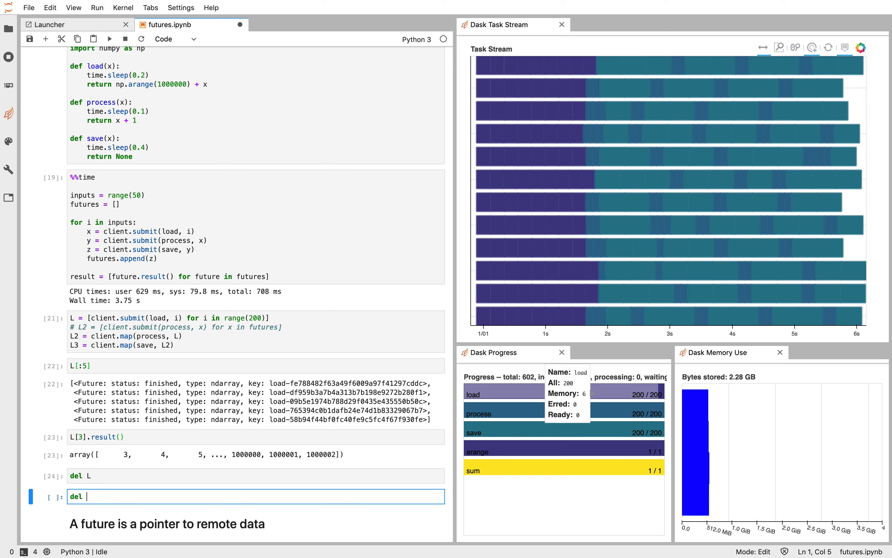
pyautogui.write('L2')
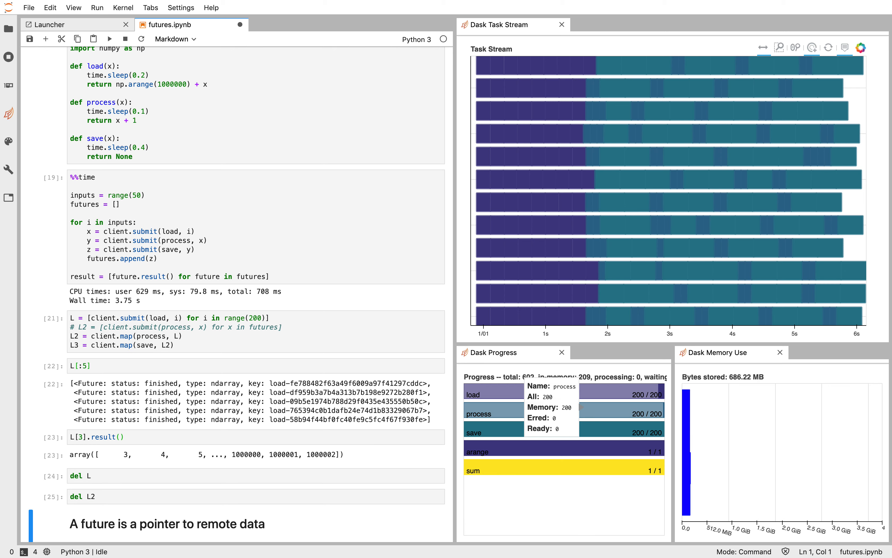
pyautogui.moveTo(591, 407)
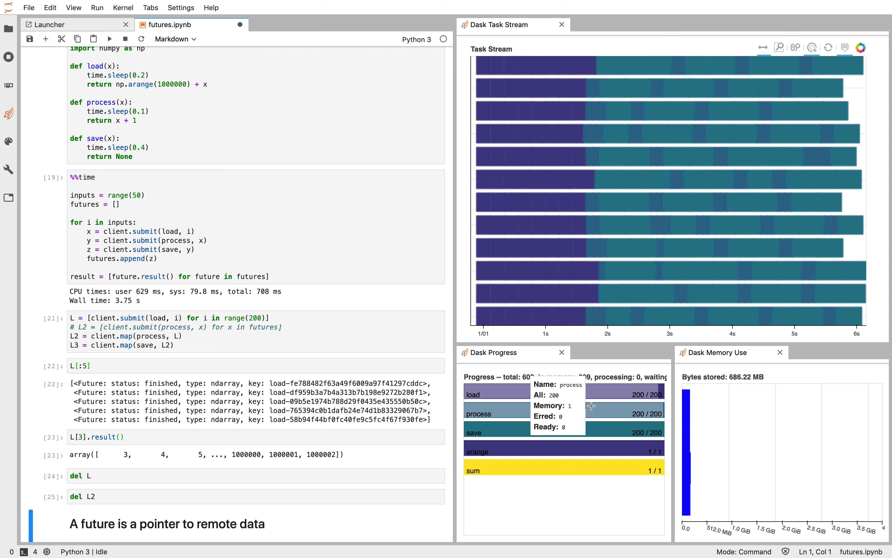
pyautogui.moveTo(594, 405)
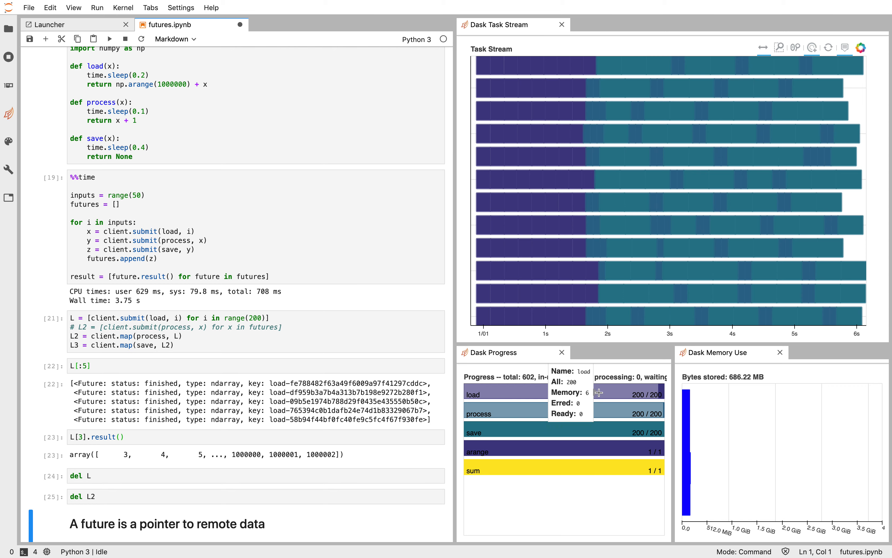
pyautogui.moveTo(199, 380)
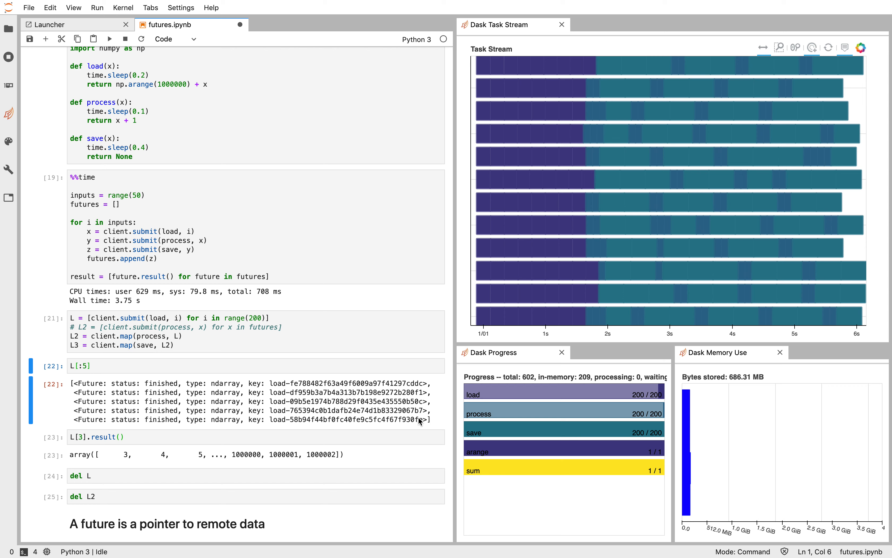
pyautogui.moveTo(739, 387)
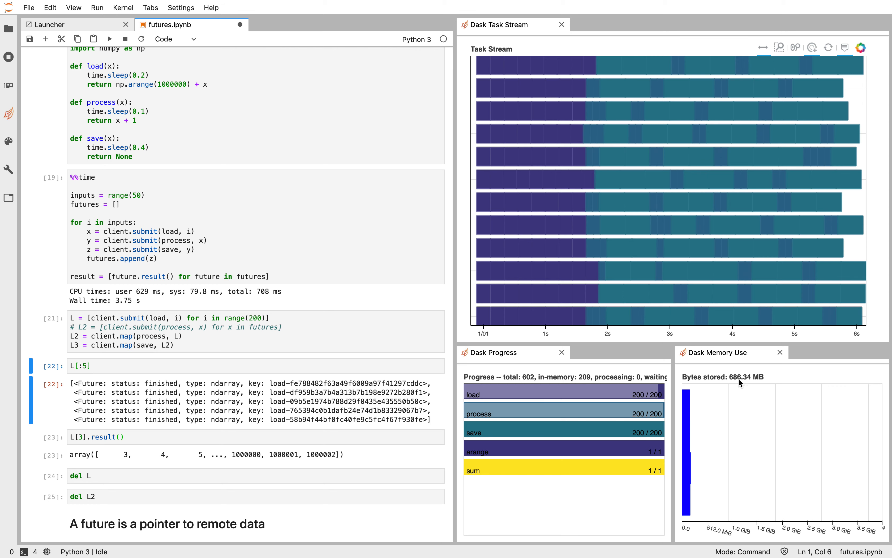
pyautogui.moveTo(528, 408)
pyautogui.write('del L3')
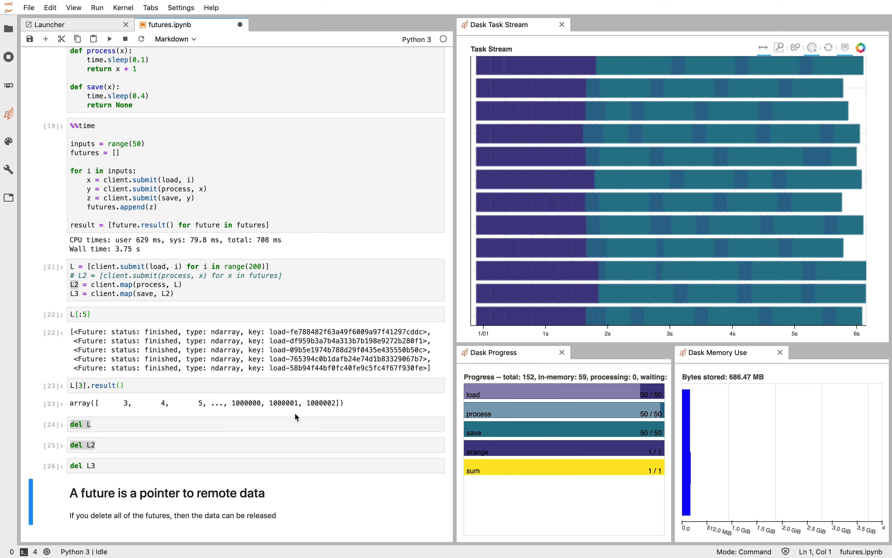
# Save futures.ipynb with its deletion cells and markdown note
pyautogui.scroll(-3)
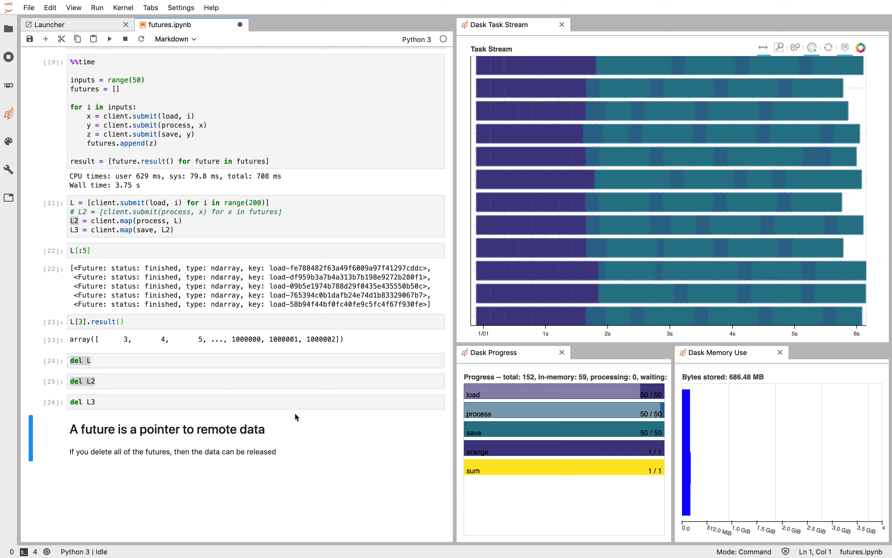
pyautogui.press('Ctrl+s')
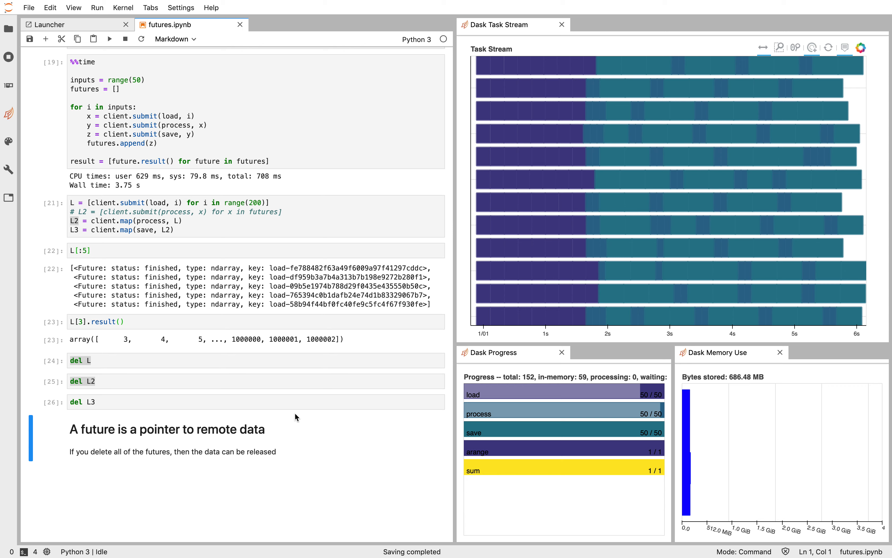